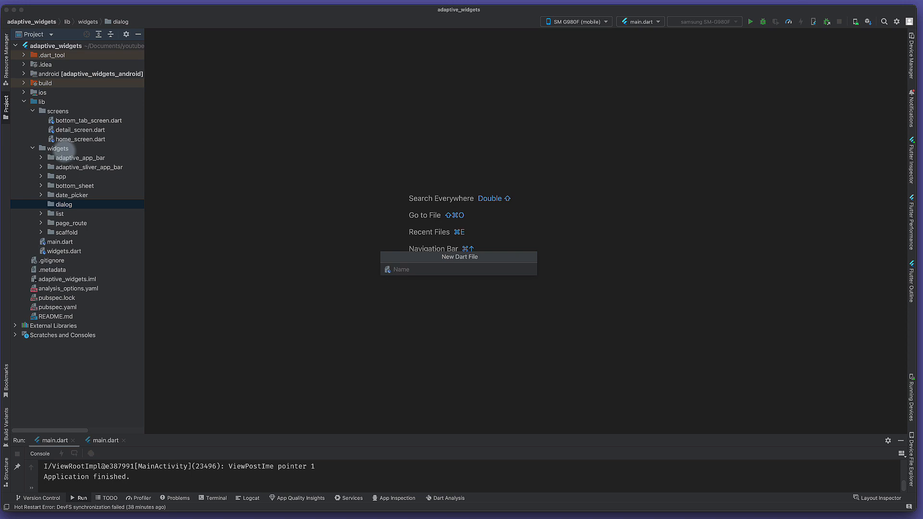
Step: Name the new Dart file show_adaptive_dialog and create it in the dialog folder
type("show_")
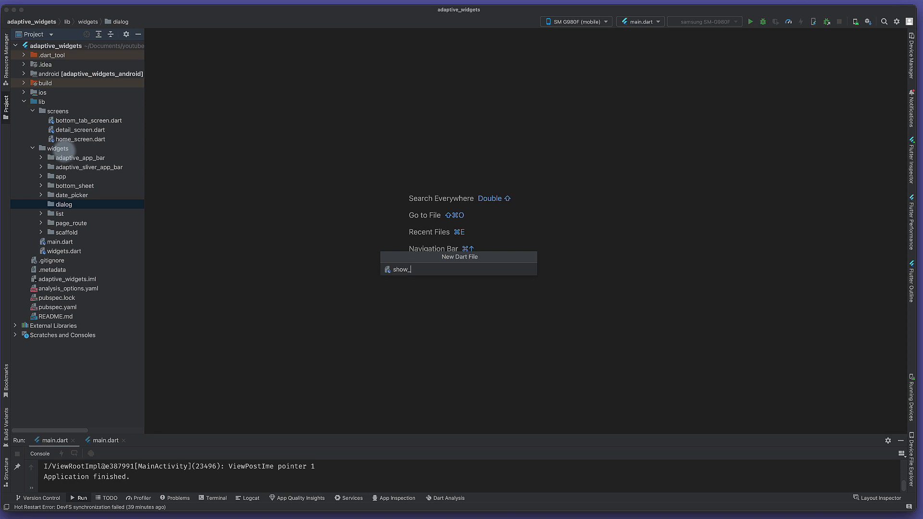
type("adaptive_")
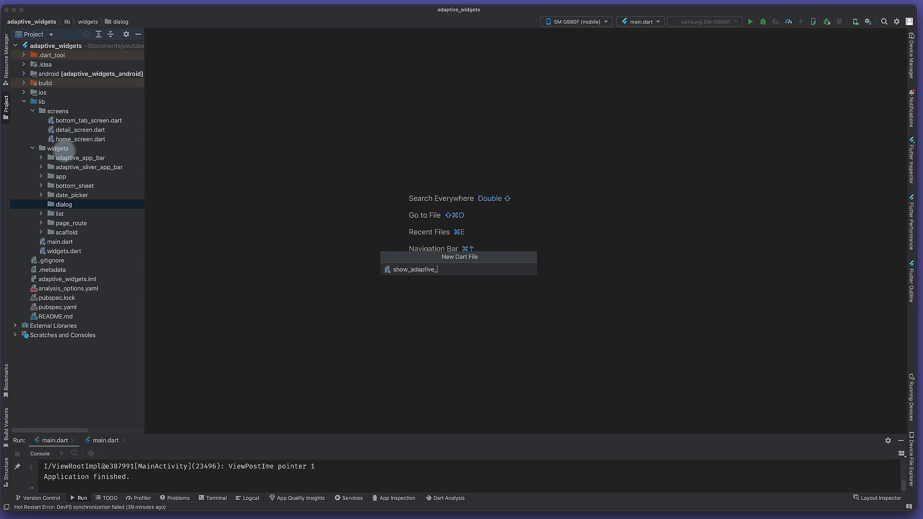
type("diag")
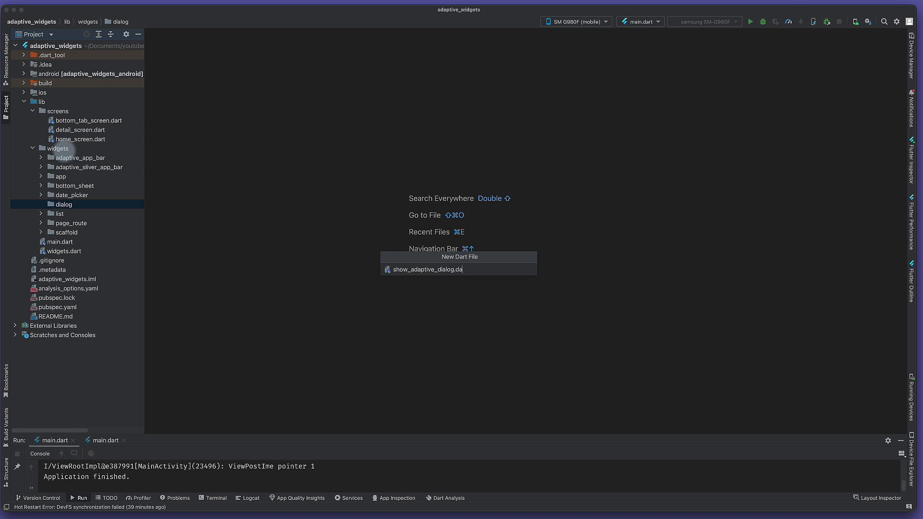
key("Enter")
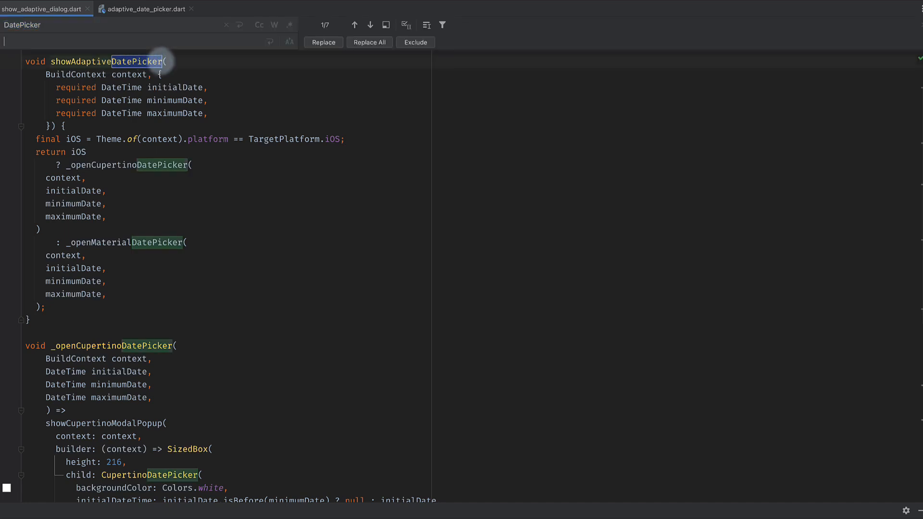
Step: Replace all DatePicker occurrences with Dialog, then select the old date parameters
type("Dialog")
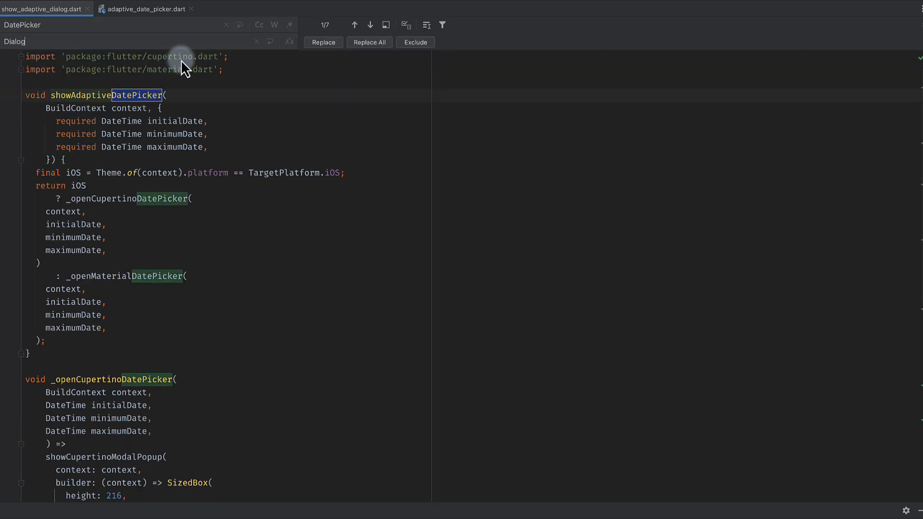
left_click(369, 42)
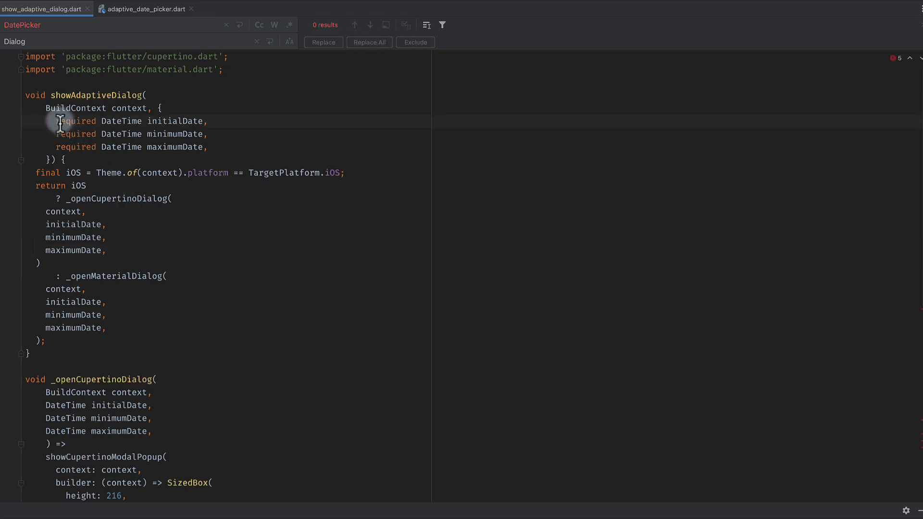
left_click_drag(55, 121, 211, 133)
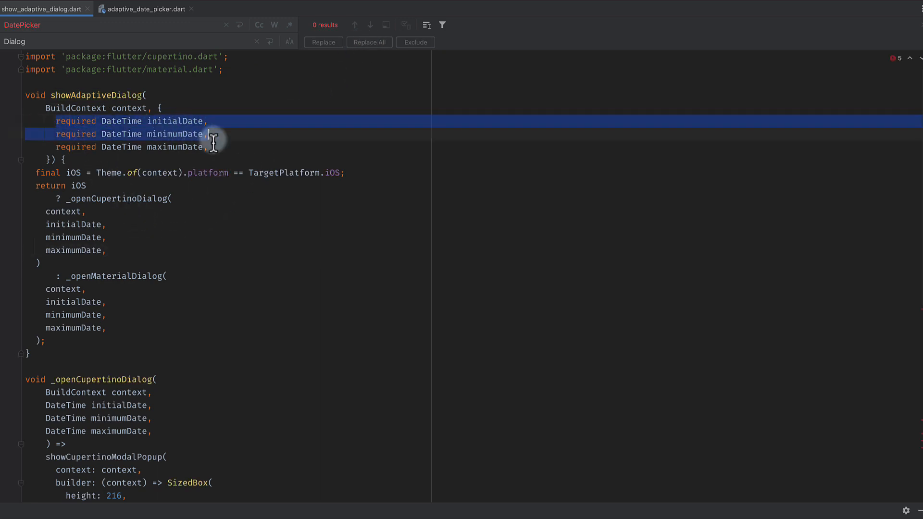
Step: Give showAdaptiveDialog positional Widget? title, Widget? content and List<String> buttons parameters without braces
type("Widget?")
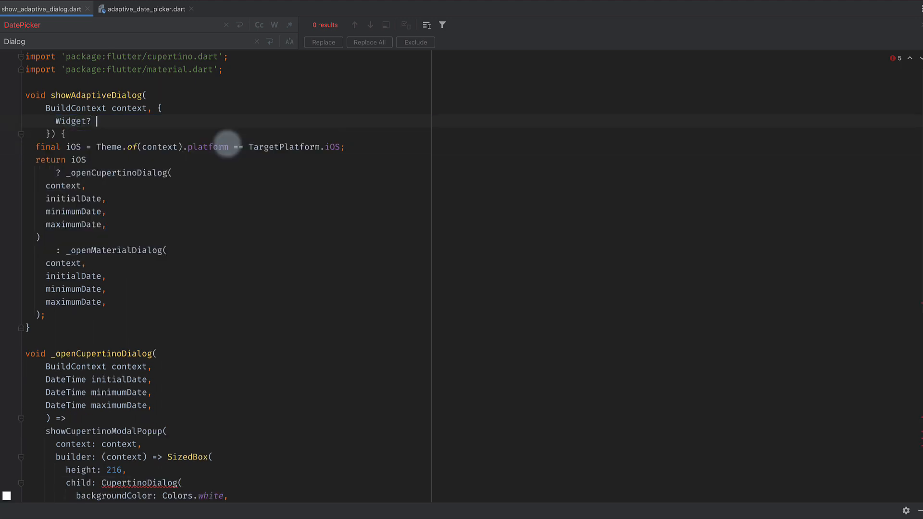
type("title,")
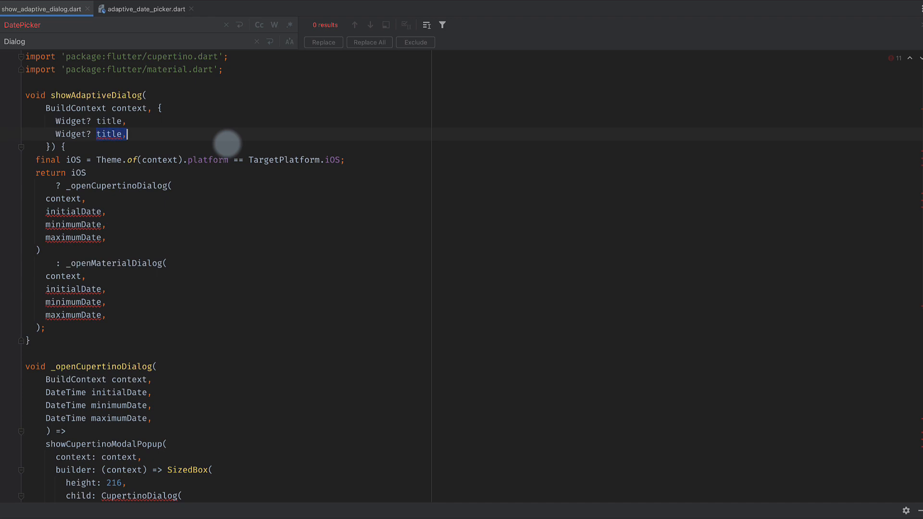
type("content")
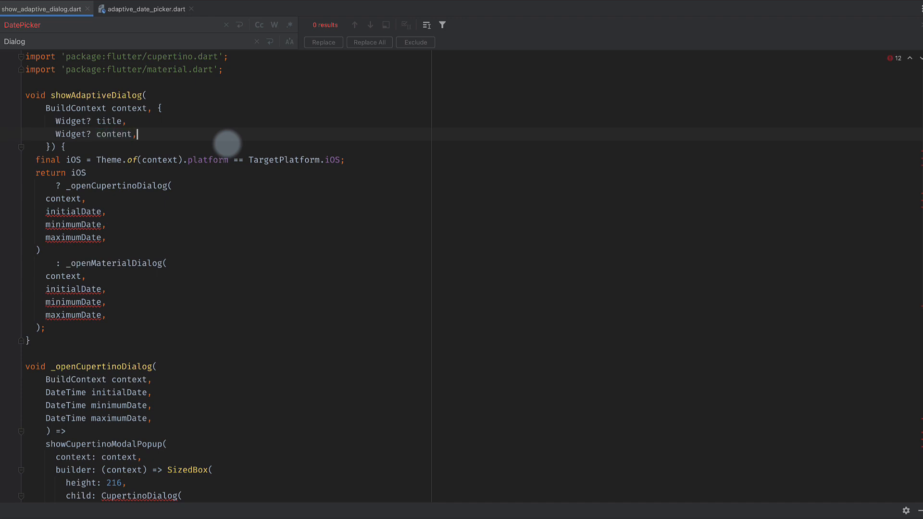
type("List<>")
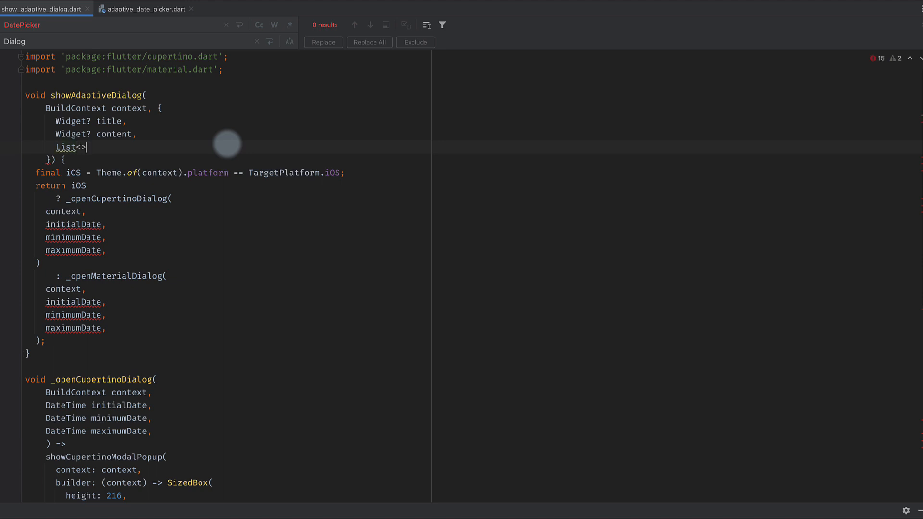
type("String")
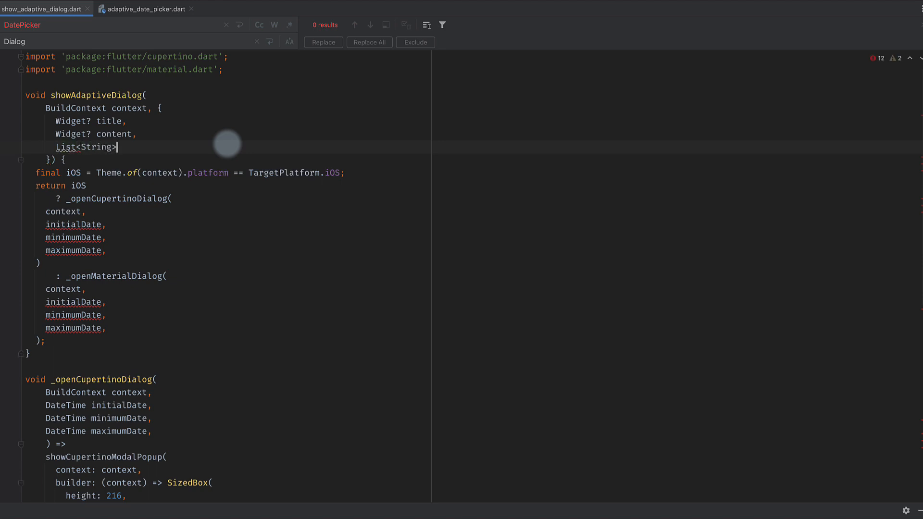
type("buttons,")
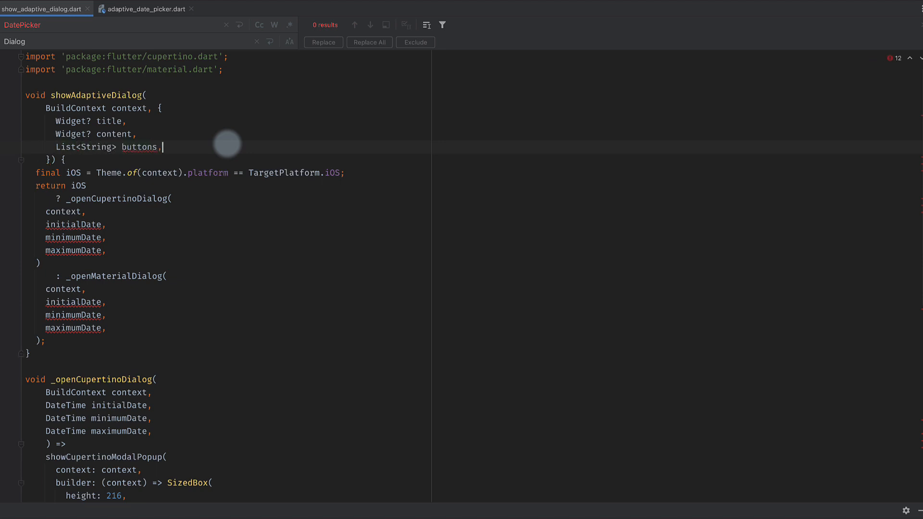
left_click(161, 107)
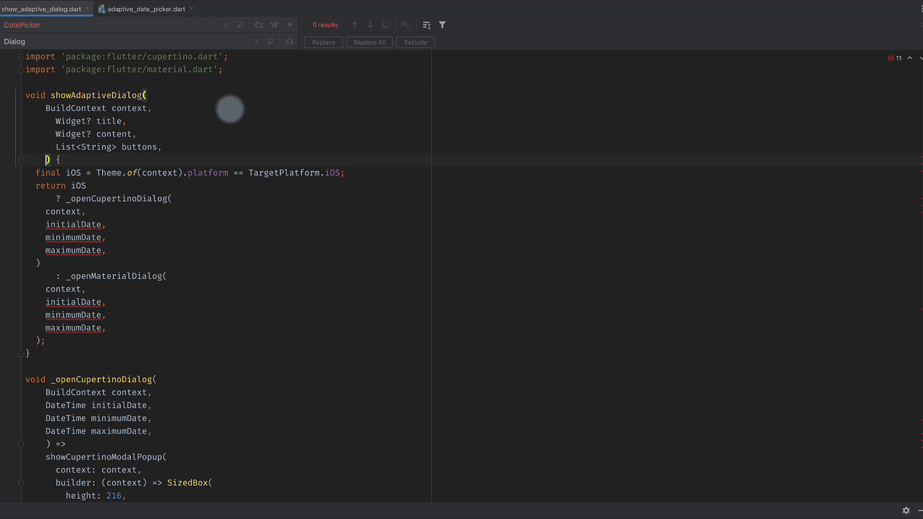
Step: Pass title, content, buttons to the Cupertino helper call and copy the new parameter list
double_click(117, 198)
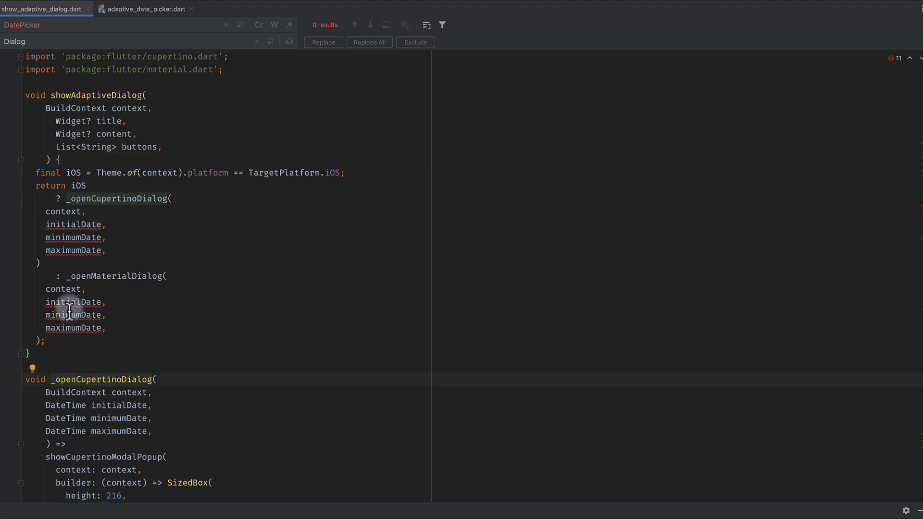
left_click_drag(46, 224, 106, 250)
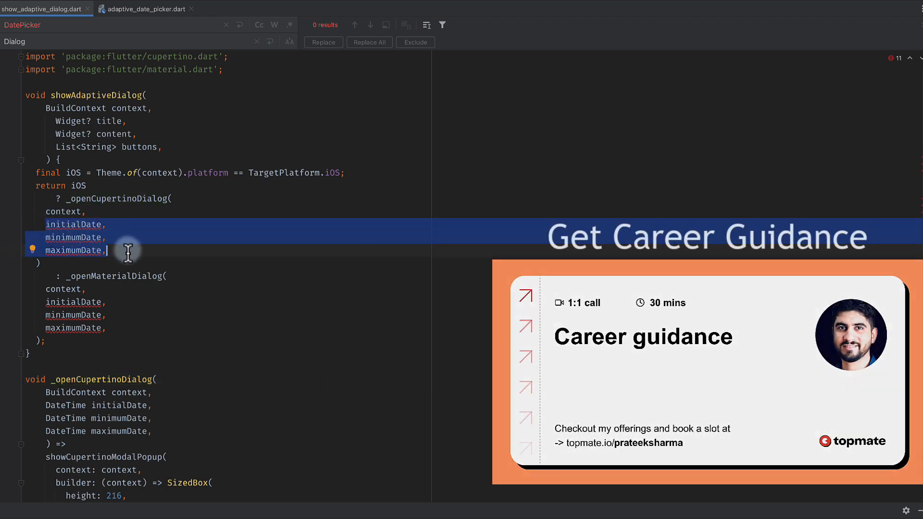
type("title, conent, buttons,")
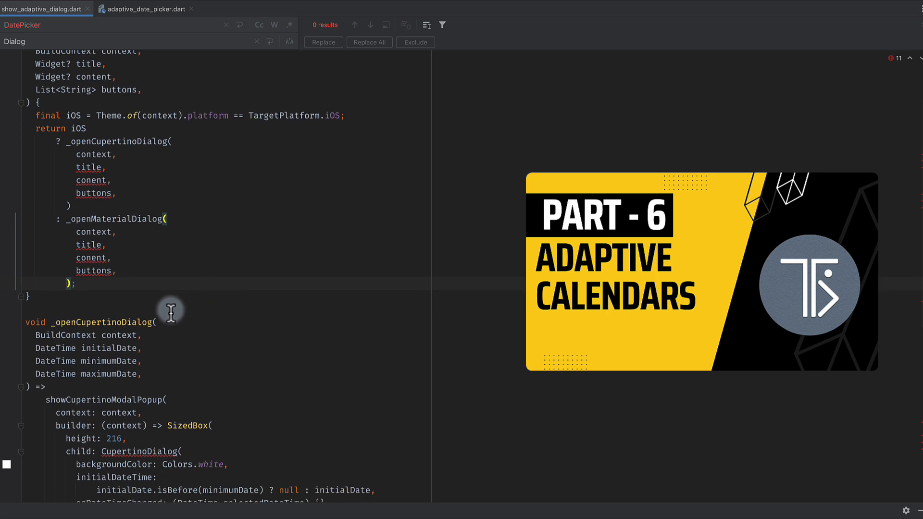
left_click(155, 322)
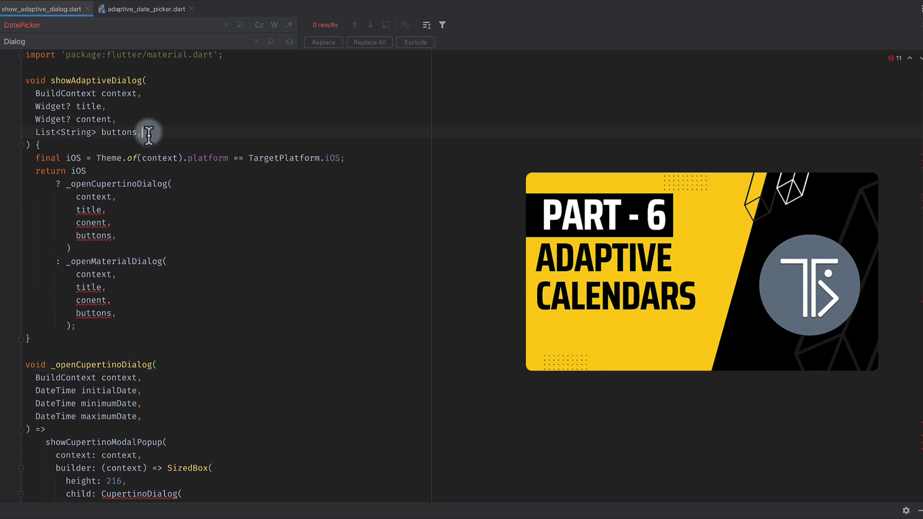
left_click_drag(106, 106, 141, 131)
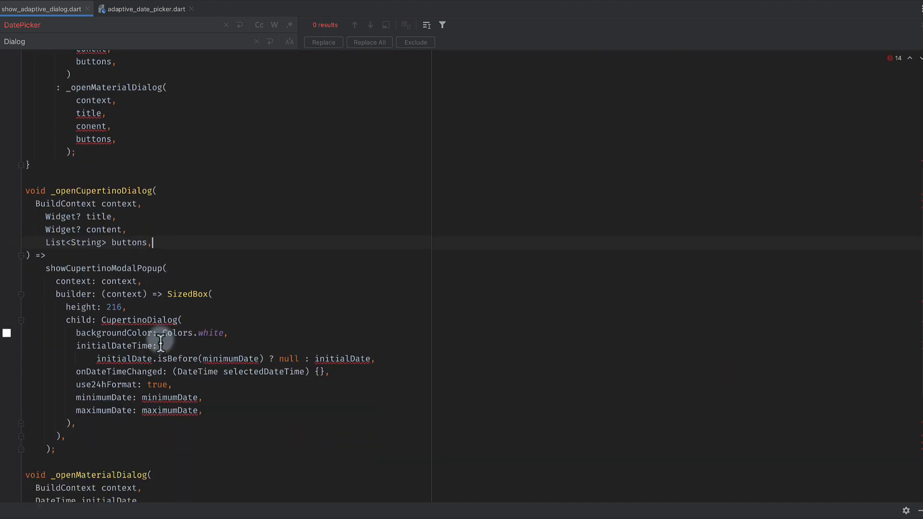
Step: Scroll through the helpers and pick up the showAdaptiveDialog function name
scroll("down", 3)
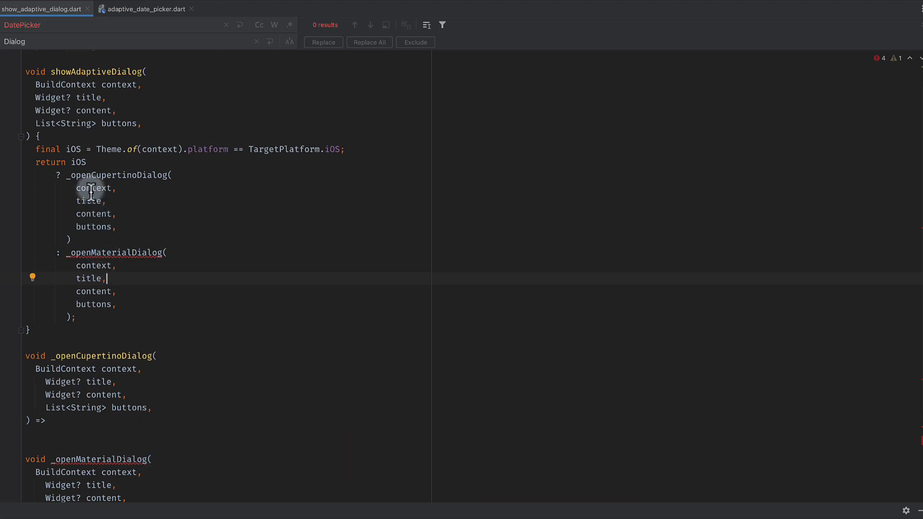
double_click(94, 71)
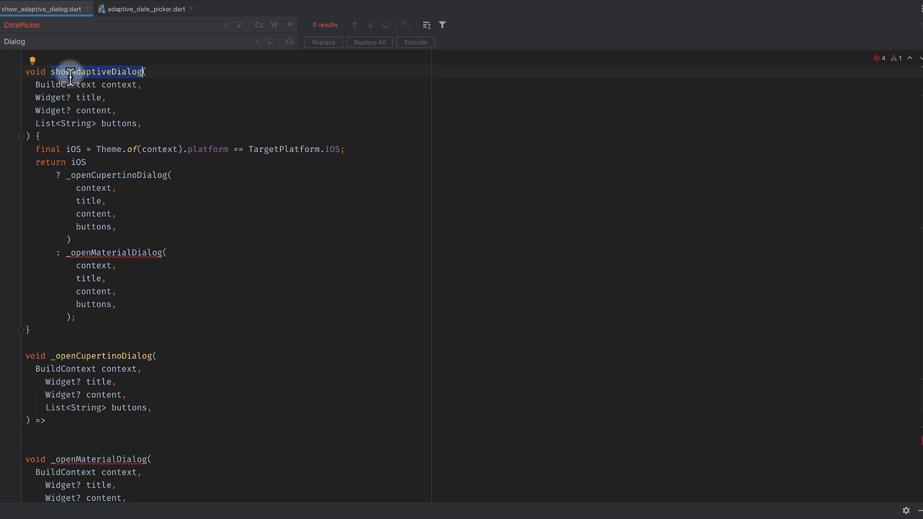
scroll("down", 3)
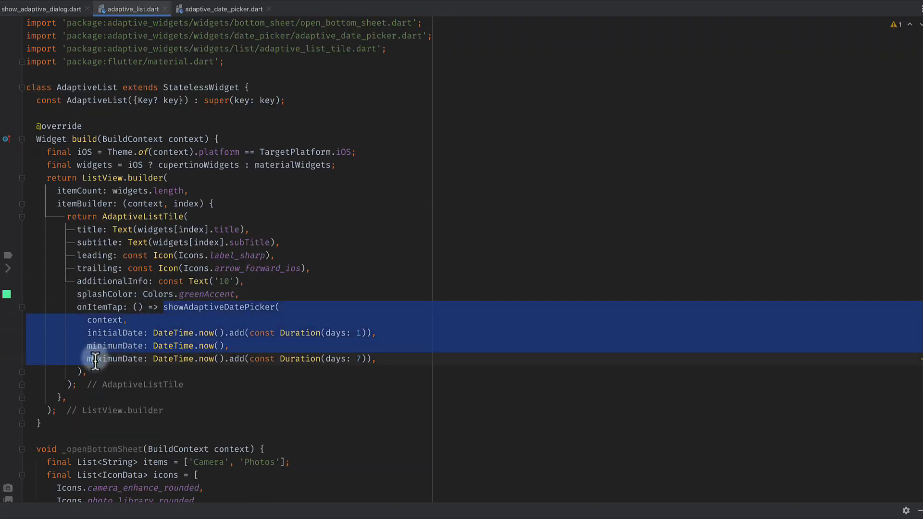
Step: Start a showA… call in onItemTap and return to the adaptive_list.dart tab
type("showA")
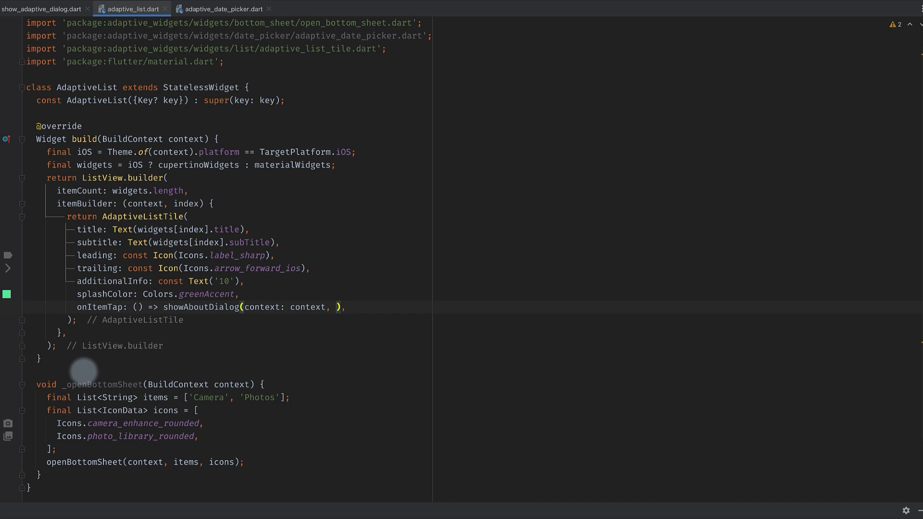
mouse_move(124, 359)
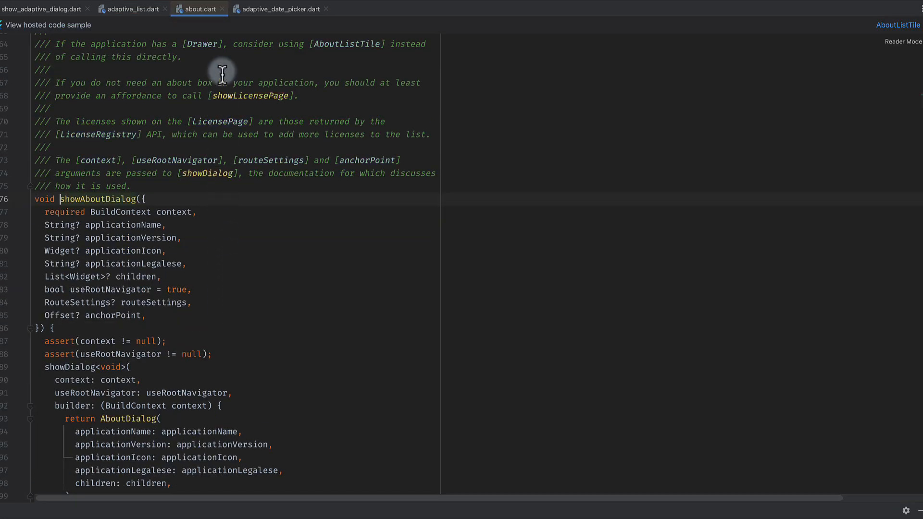
left_click(133, 9)
type("onItemTap: () => showAda(context: context, ),")
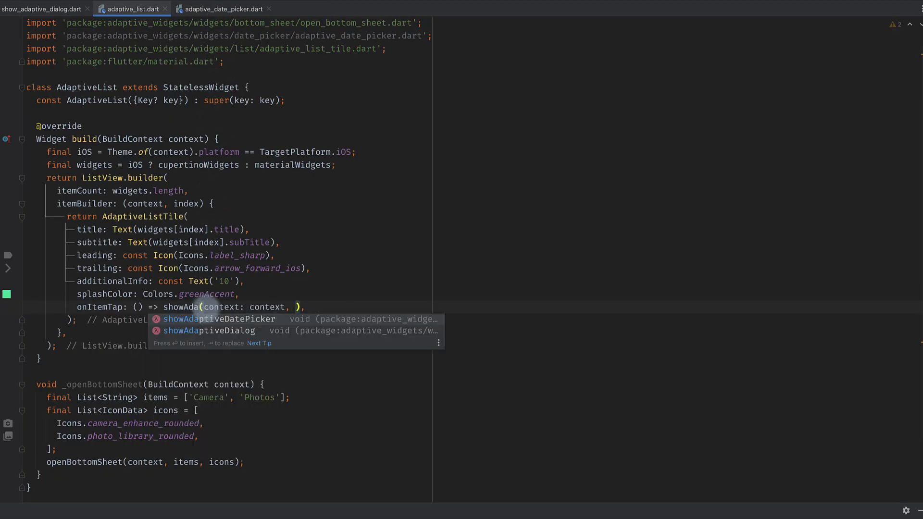
Step: Call showAdaptiveDialog with context, Text('Dialog title'), Text('Dialog content here') and ['No', 'Yes']
left_click(208, 331)
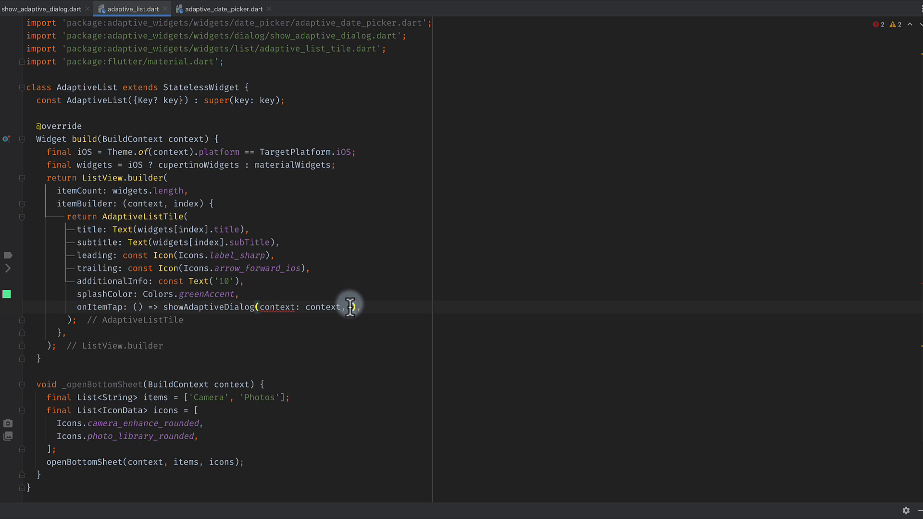
type("const")
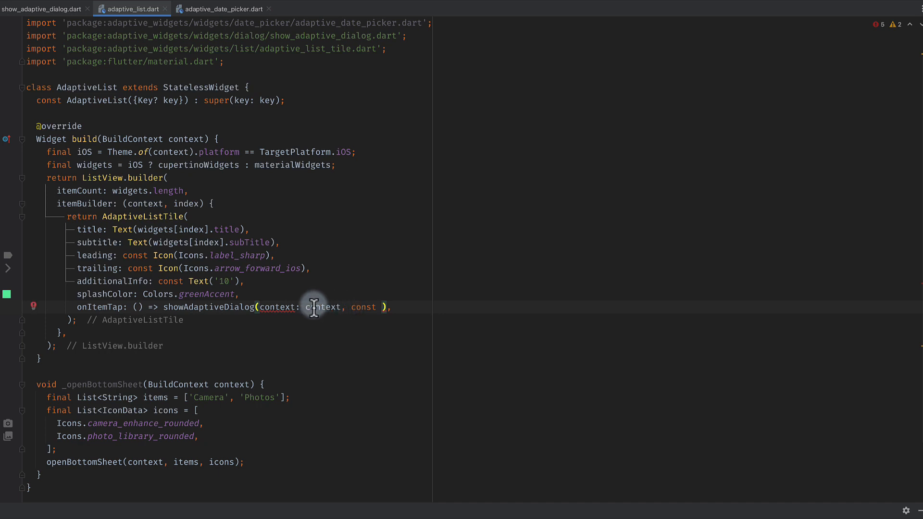
double_click(278, 307)
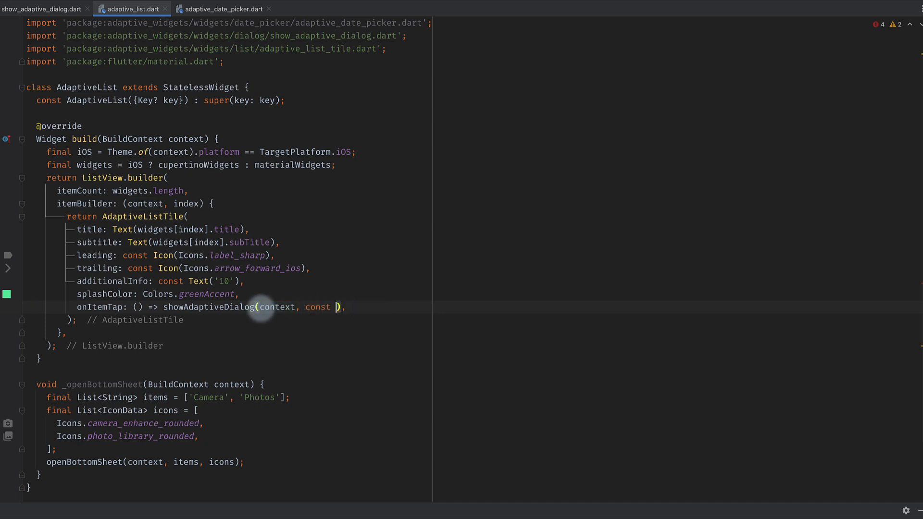
type("Text(")
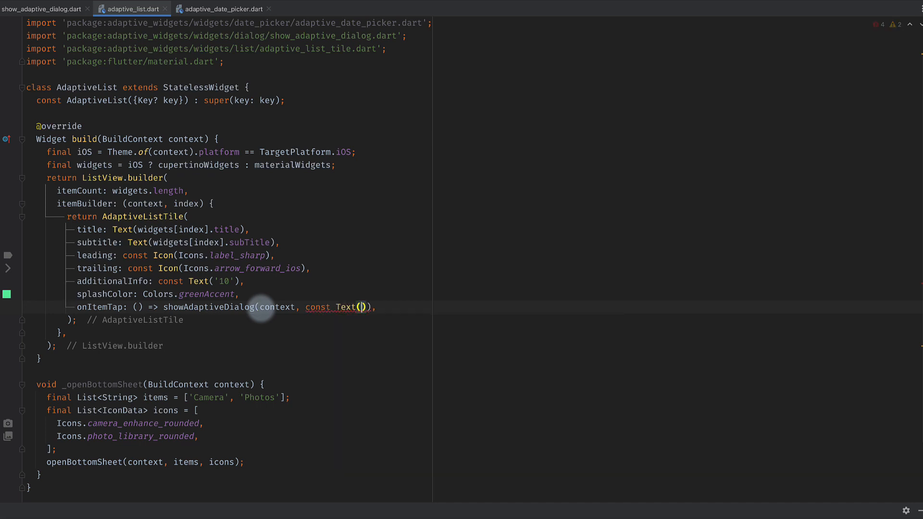
type("Dialog title'")
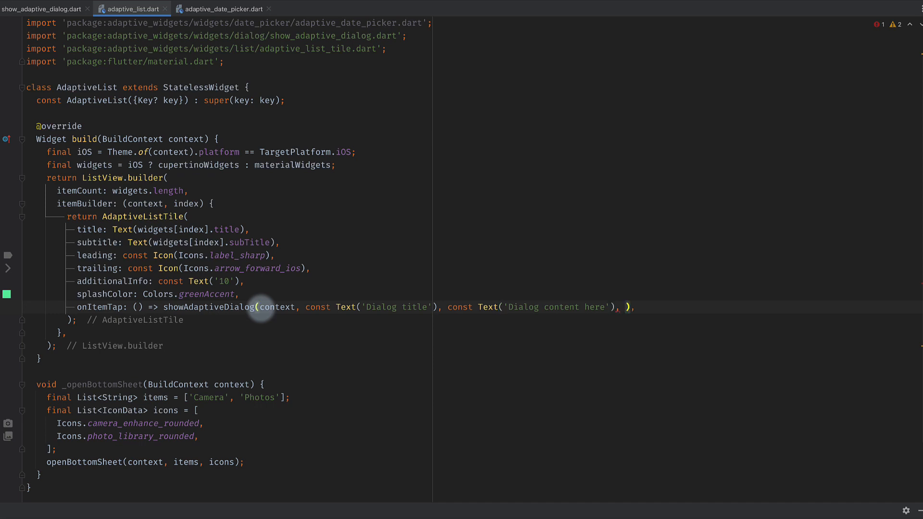
type("['")
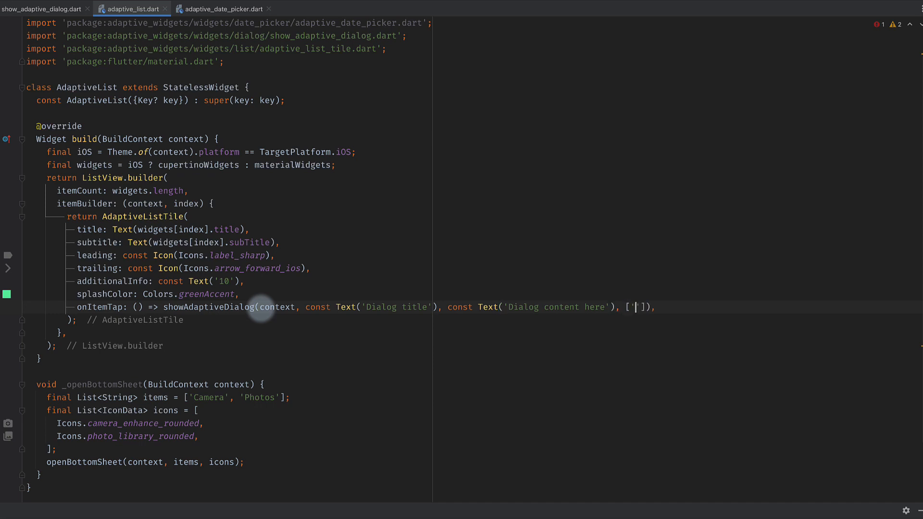
type("No', 'Yes'],")
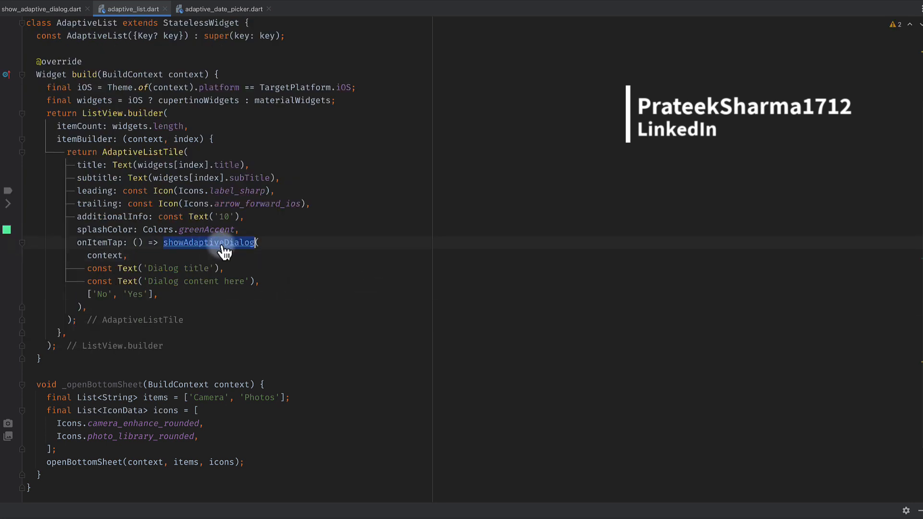
Step: Jump to showAdaptiveDialog's definition, close the find bar and select the _openMaterialDialog name
left_click(209, 242)
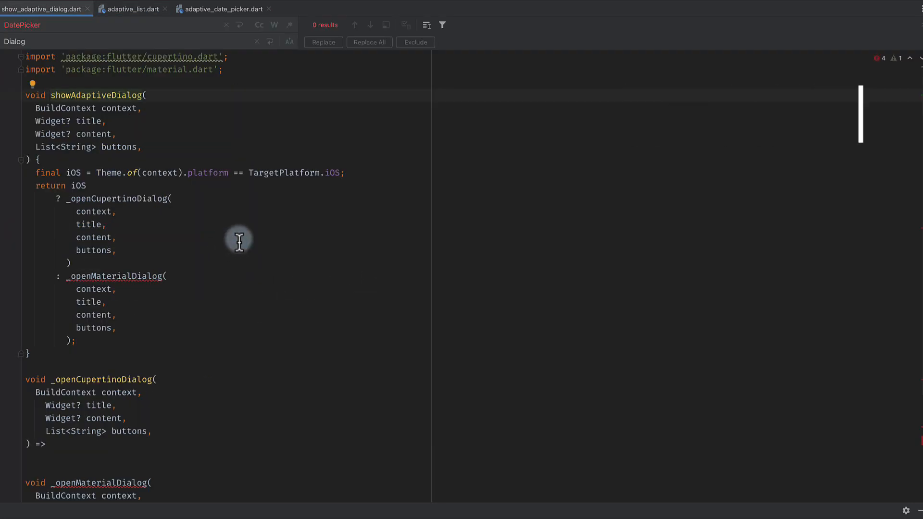
key("Escape")
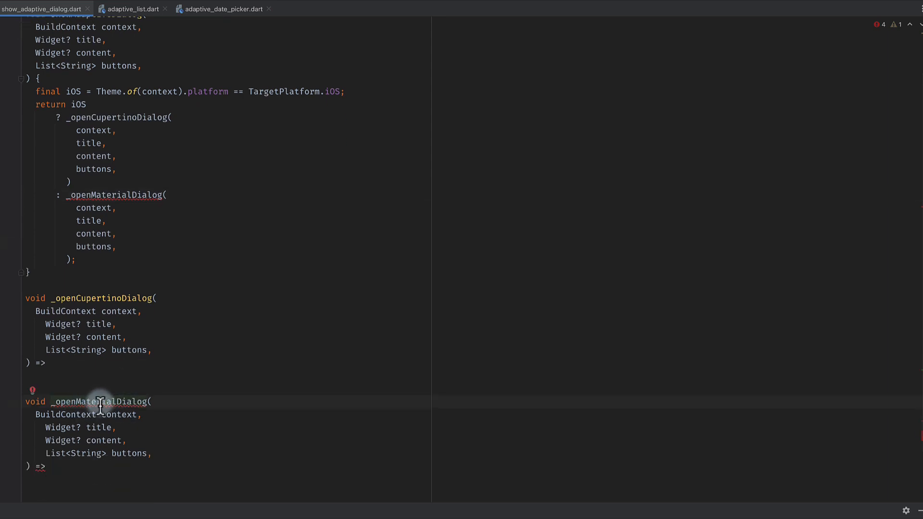
double_click(101, 402)
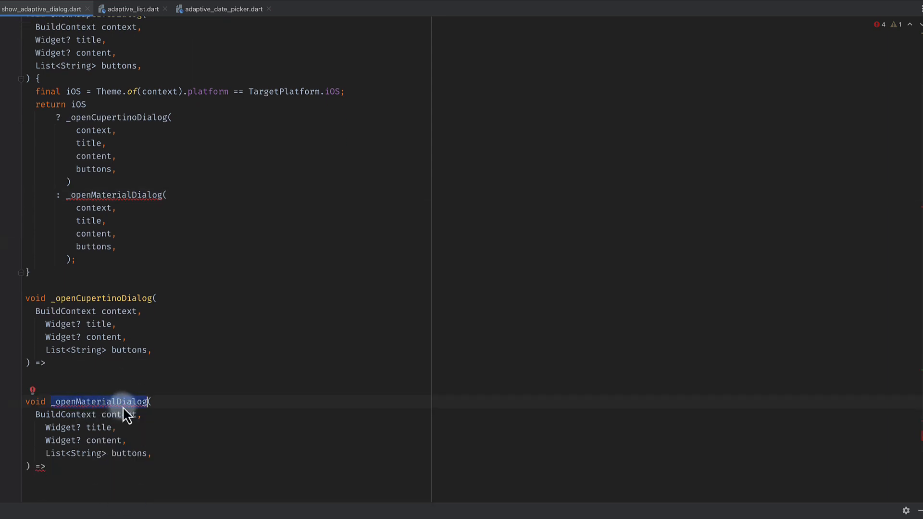
mouse_move(69, 371)
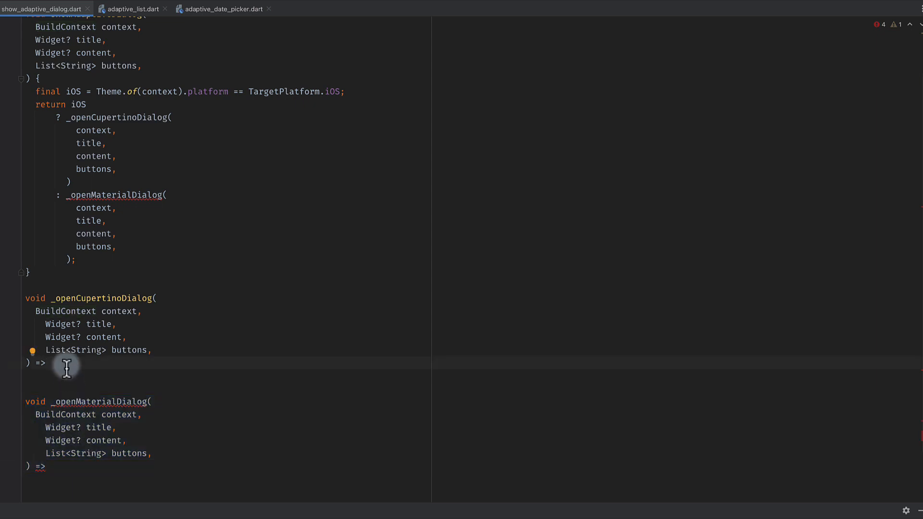
mouse_move(59, 369)
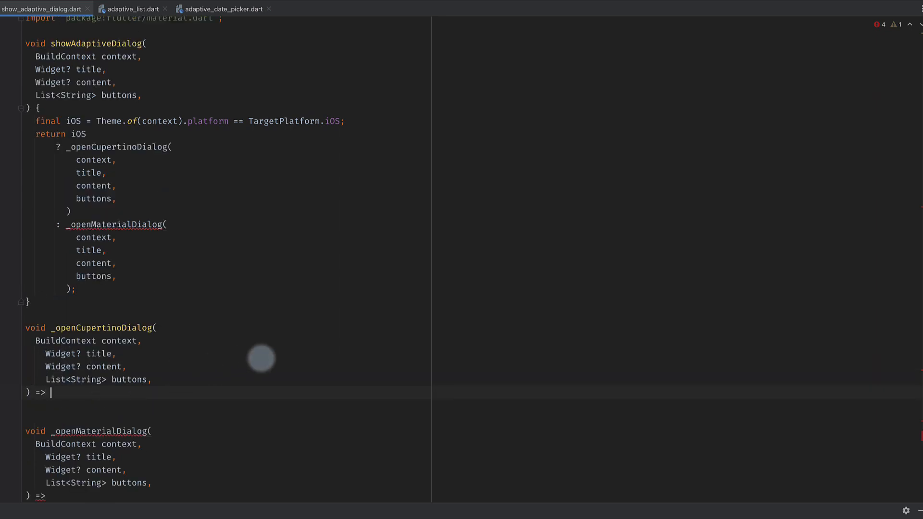
Step: Return showCupertinoModalPopup whose builder builds a CupertinoAlertDialog, starting its title argument
type("showCupertinoModalPopup(context: context, builder: builder")
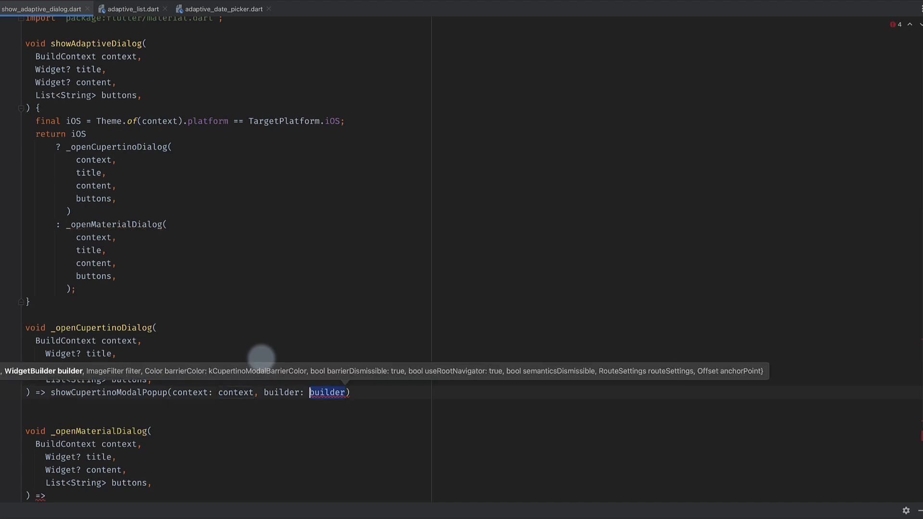
type("(context)")
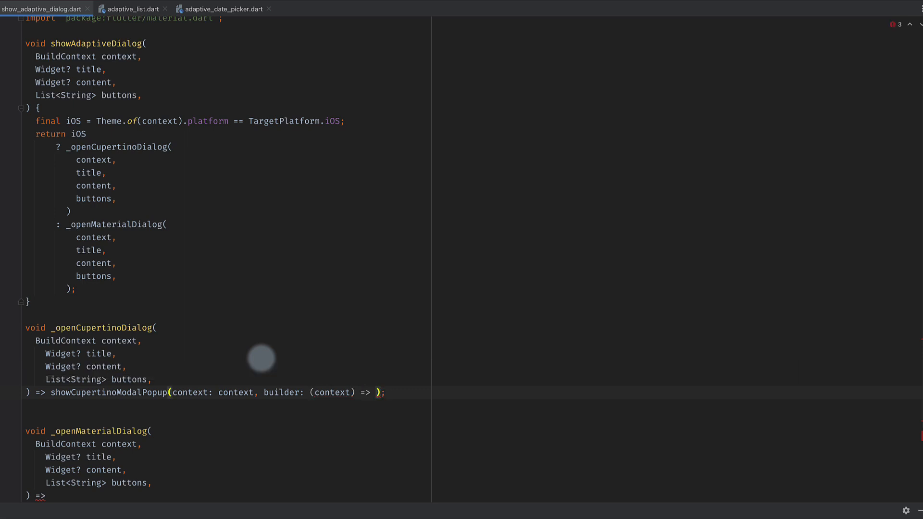
type("Cuper")
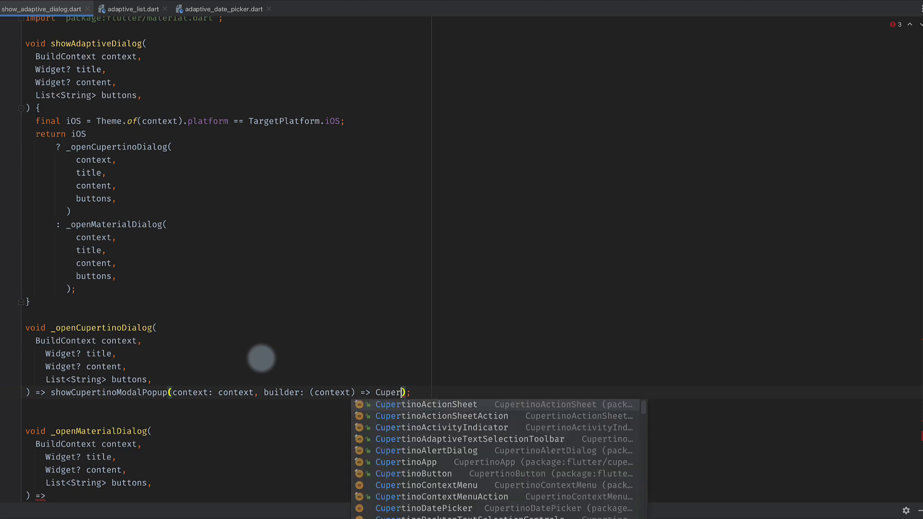
type("tin")
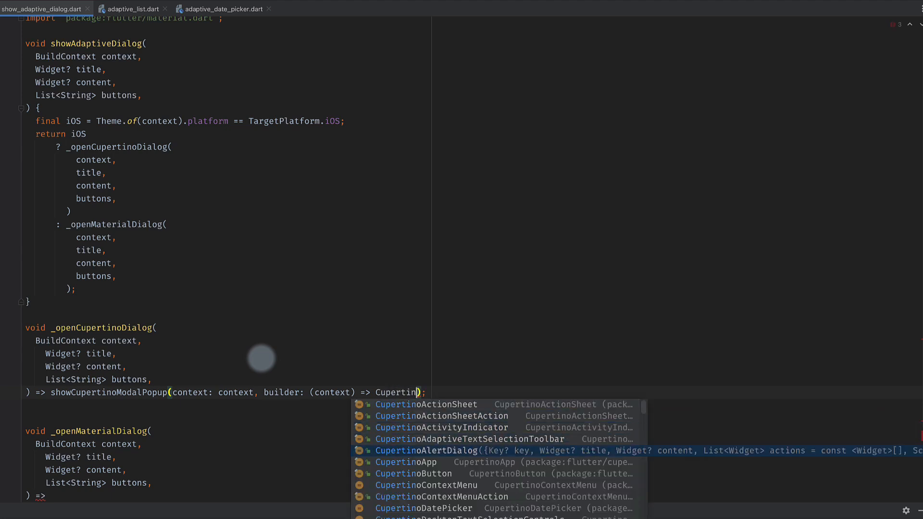
left_click(427, 450)
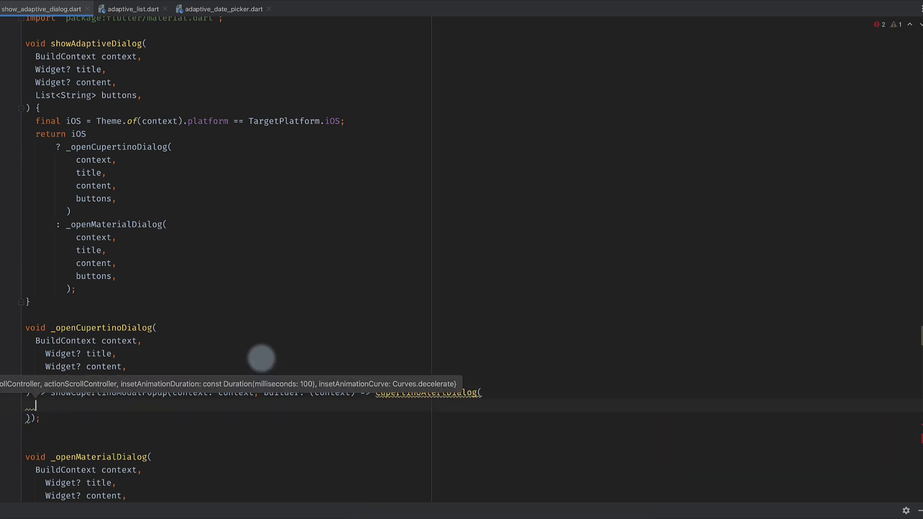
type("tit")
type("a")
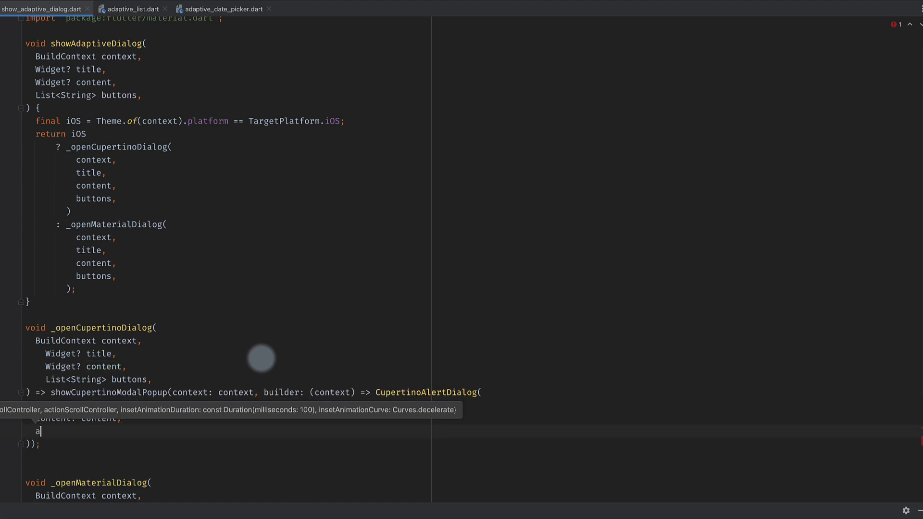
Step: Add title: title and actions spreading List.generate over buttons.length
type("ctions: [],")
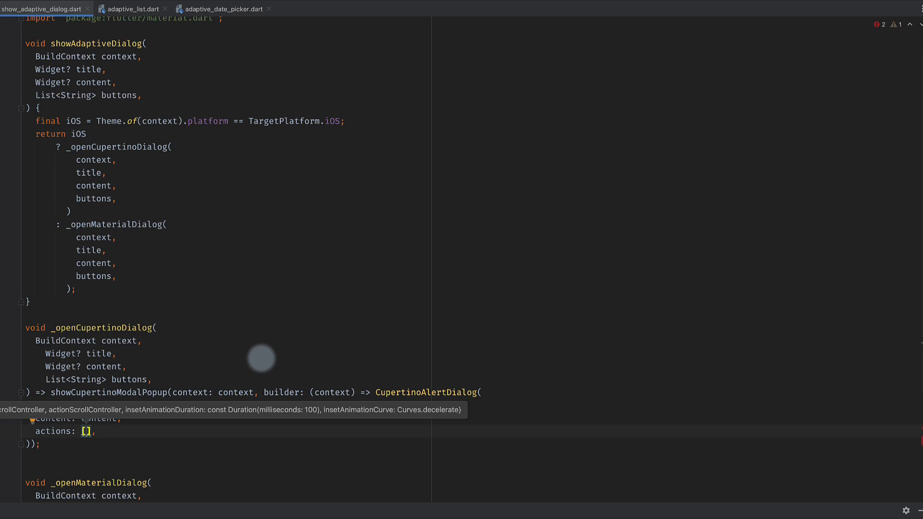
type("title: title,")
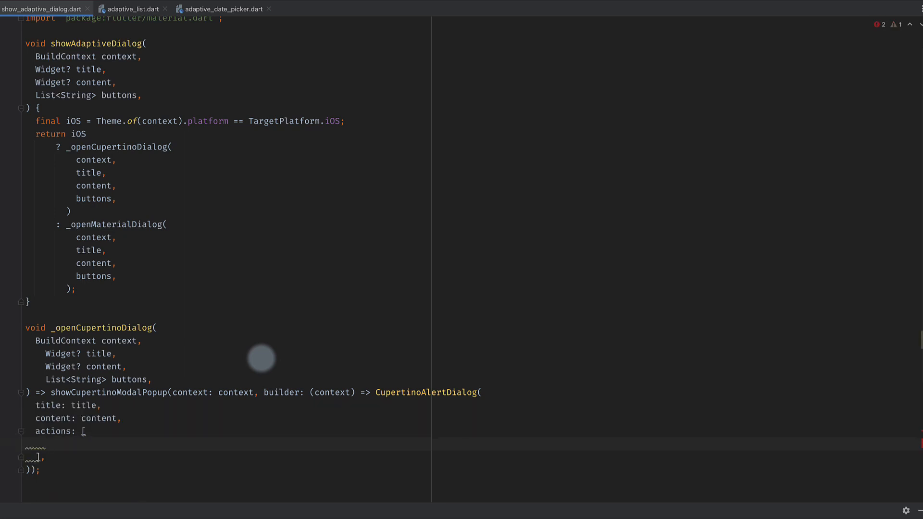
type("...List")
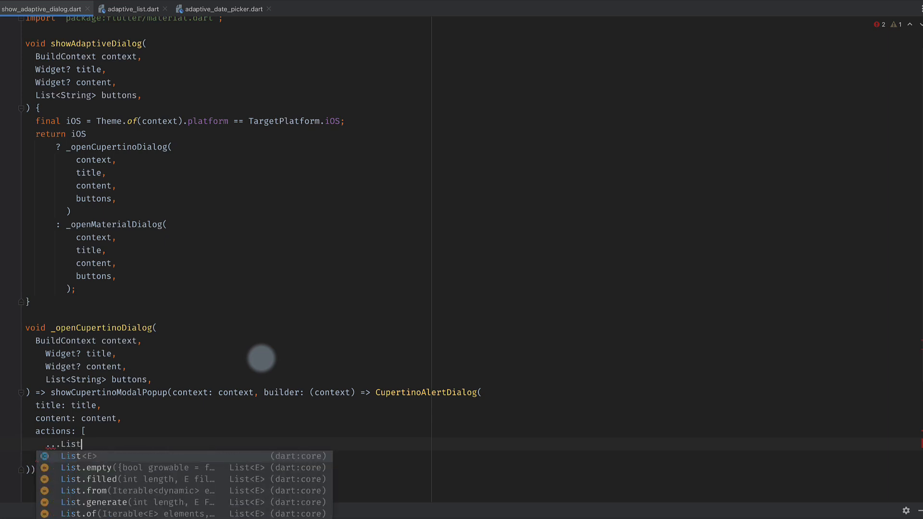
left_click(84, 501)
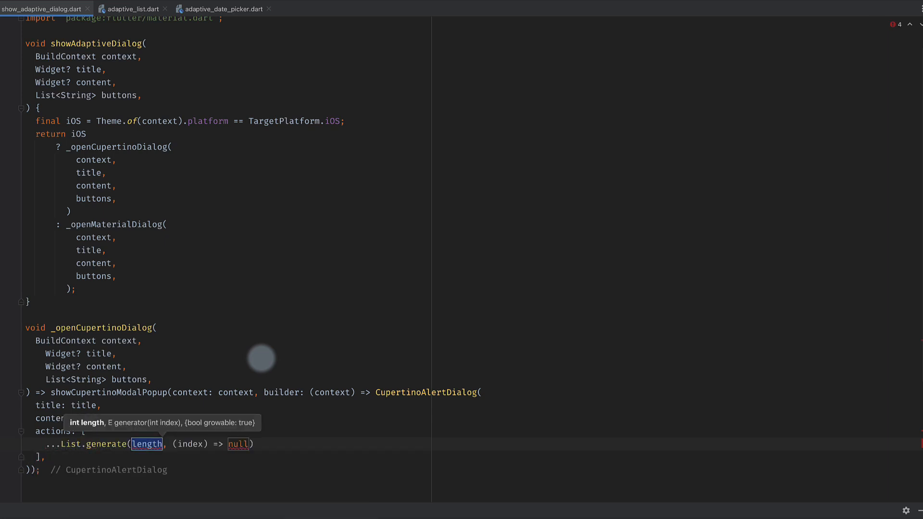
type("buttons.")
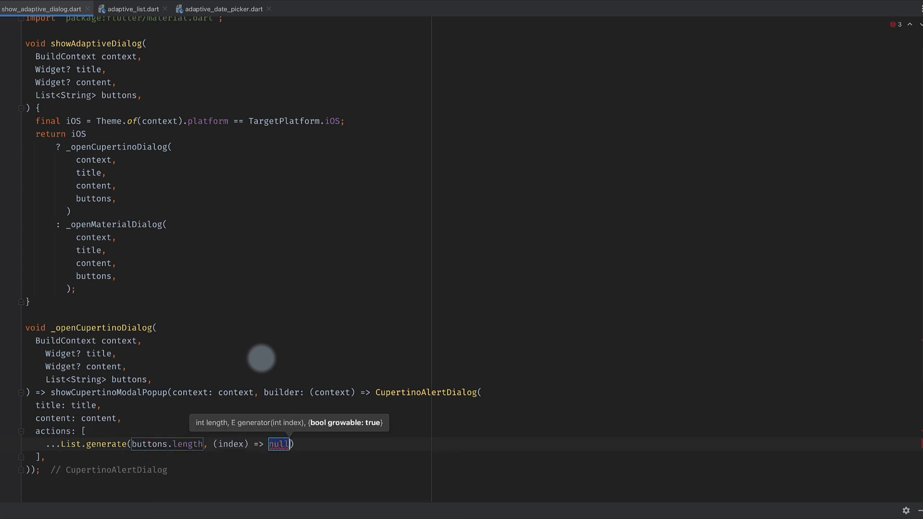
scroll("down", 3)
type("CupertinoA")
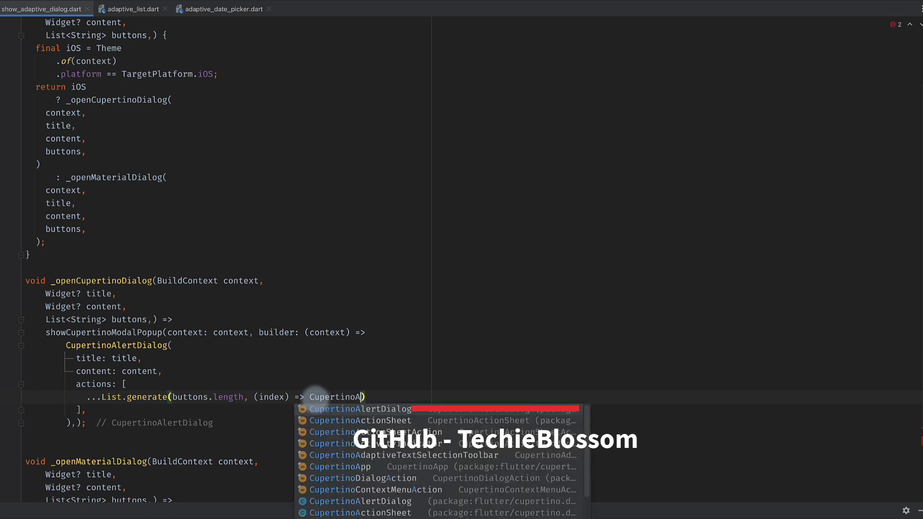
Step: Make each generated action a CupertinoDialogAction with child Text(buttons[index])
type("lert")
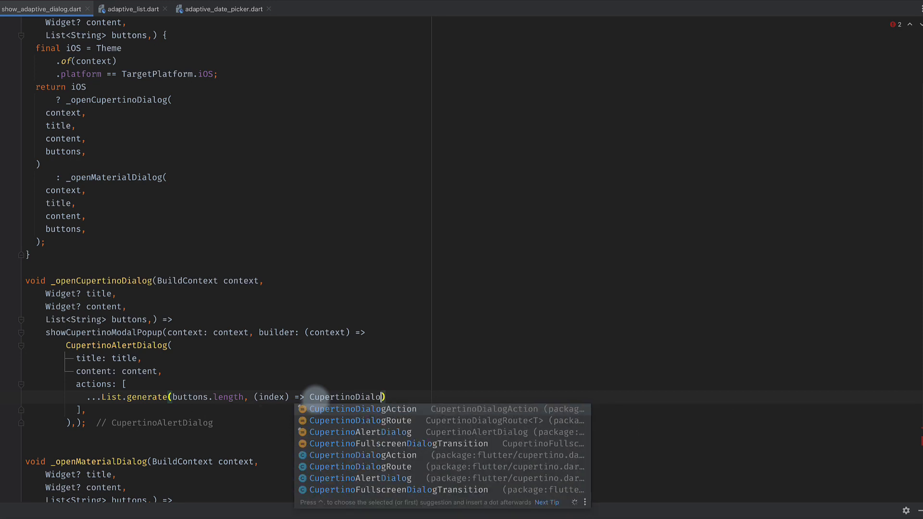
left_click(361, 408)
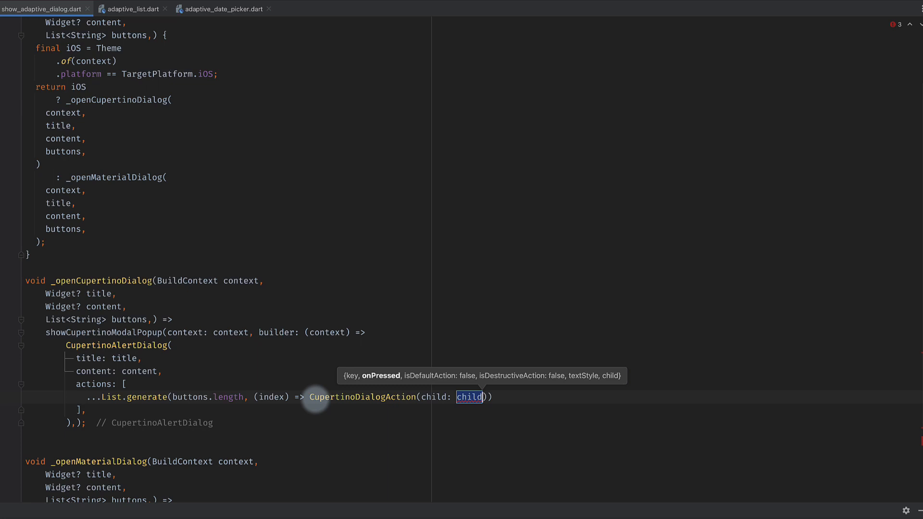
type("Text()")
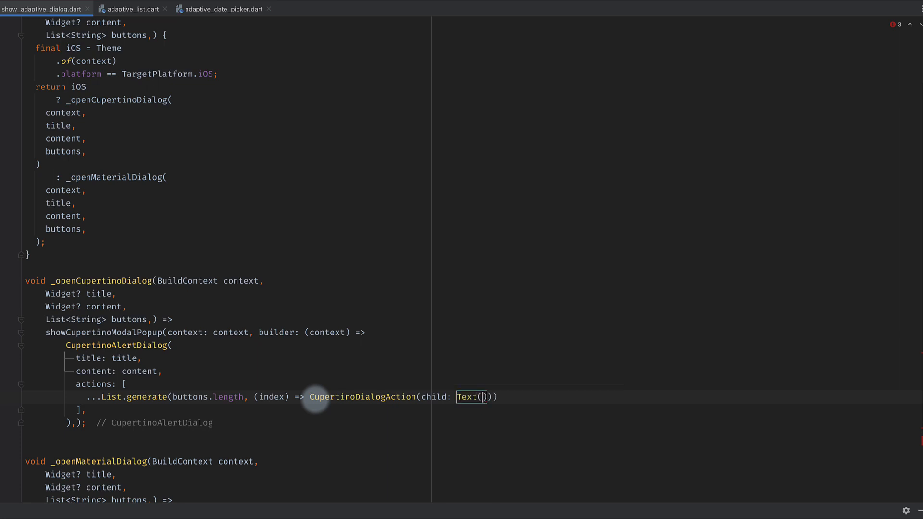
type("buttons[i")
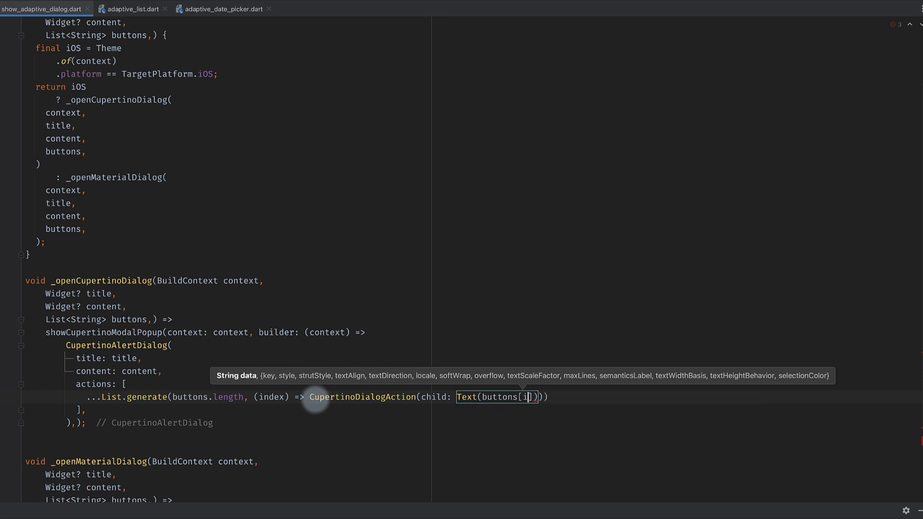
type("ndex")
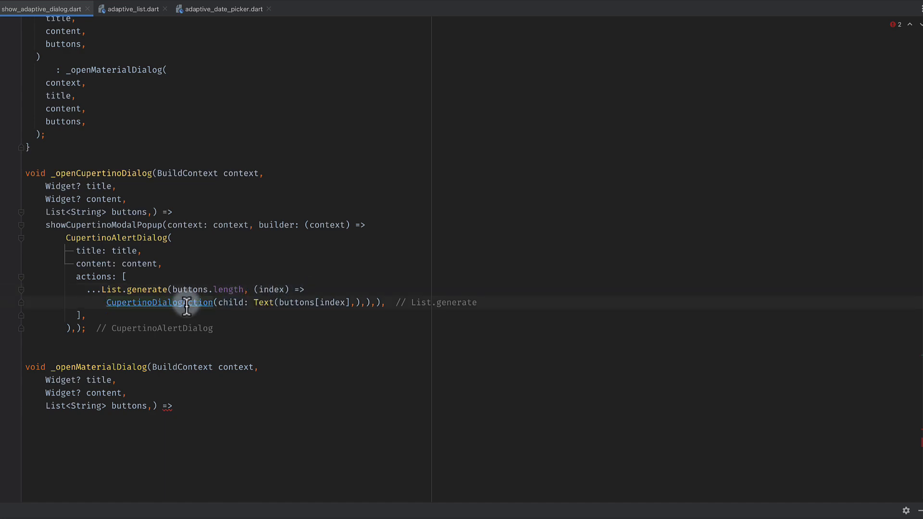
left_click(159, 302)
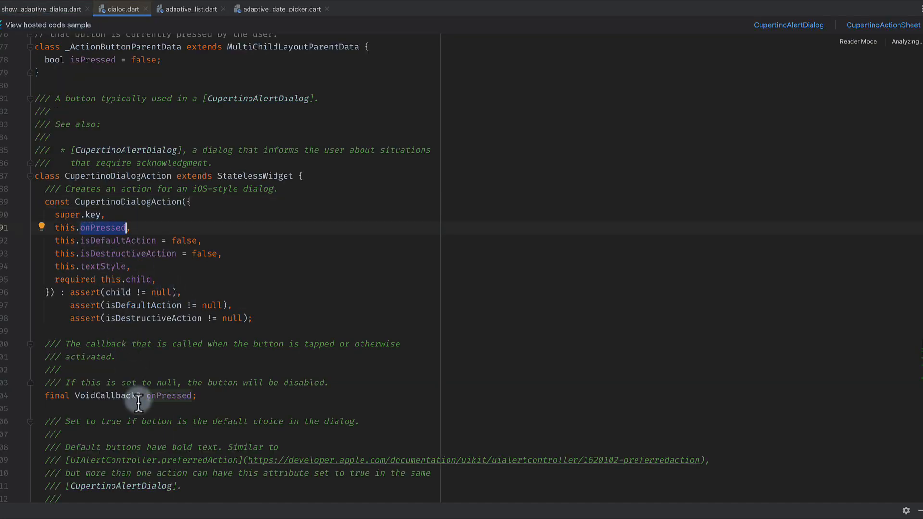
left_click(46, 8)
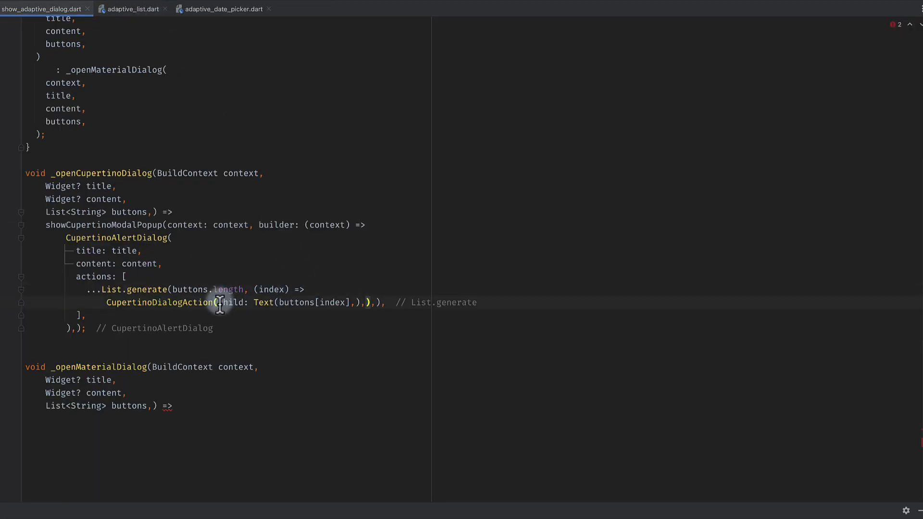
Step: Add onPressed: () => Navigator.pop(context) to each CupertinoDialogAction, then select _openCupertinoDialog
type("onPressed: () =>,")
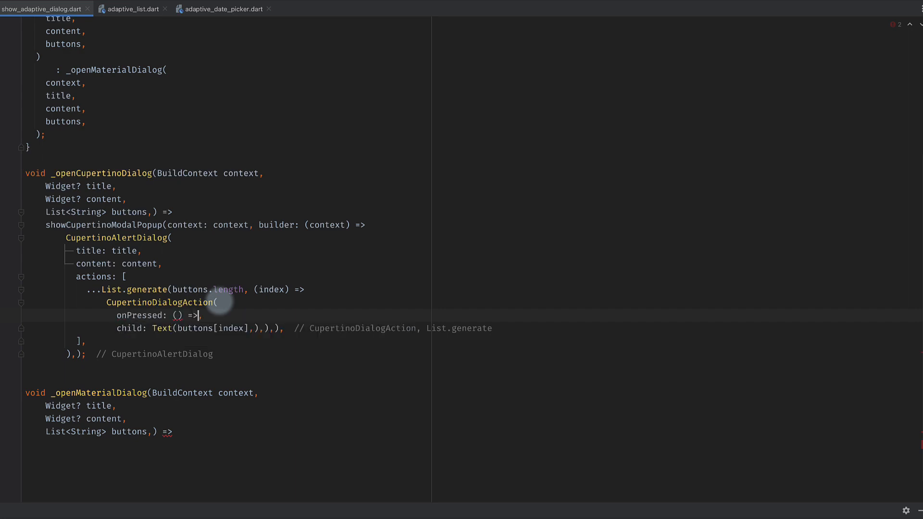
type("Navigato.")
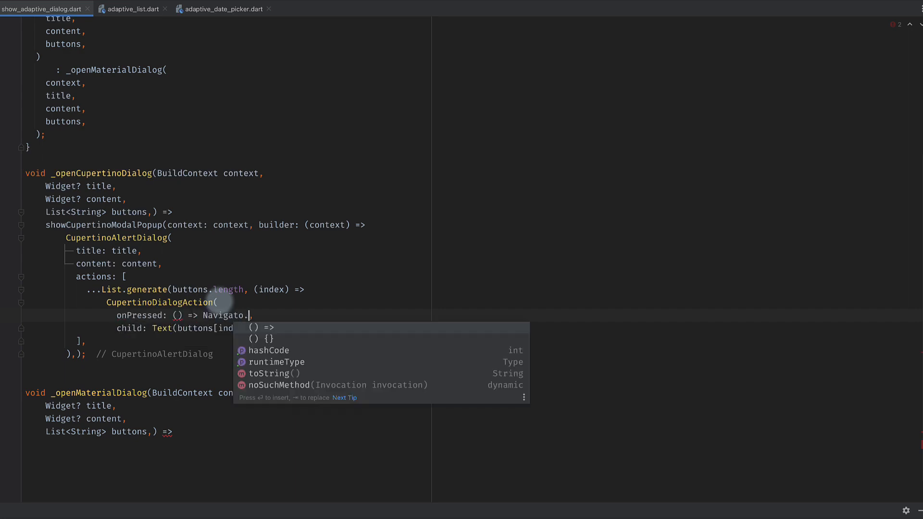
type("rop")
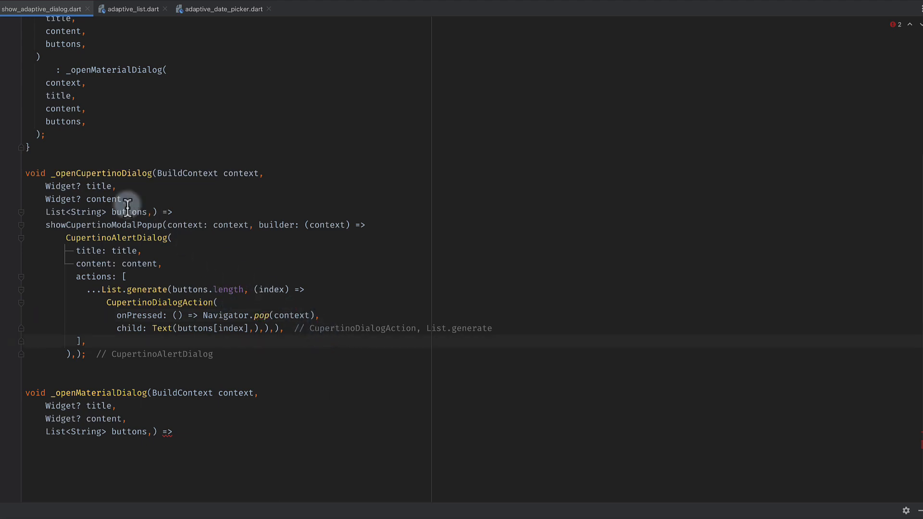
double_click(96, 173)
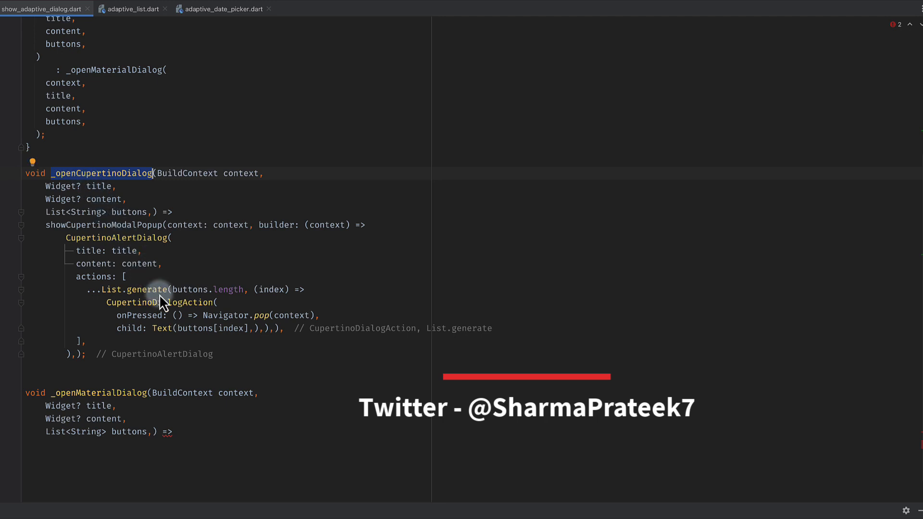
mouse_move(175, 317)
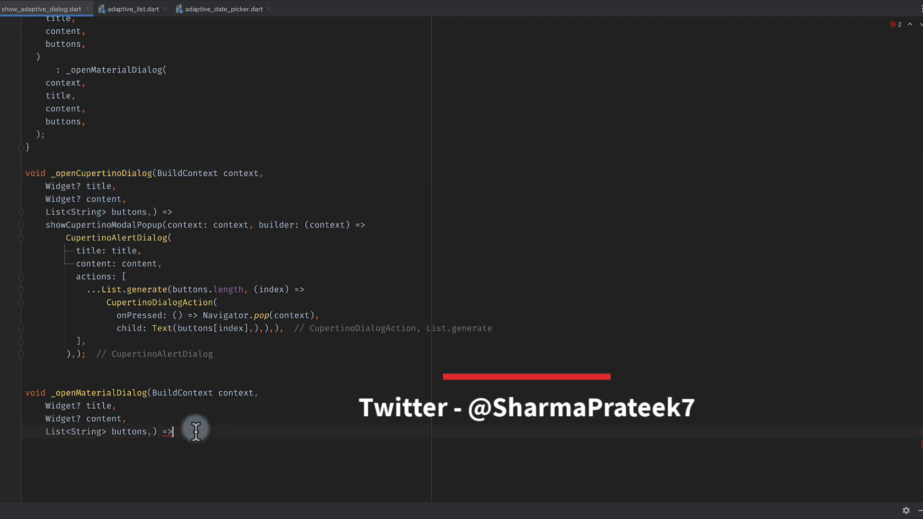
Step: Write showDialog with a builder returning AlertDialog(title: title, content: content) in _openMaterialDialog
type("sh")
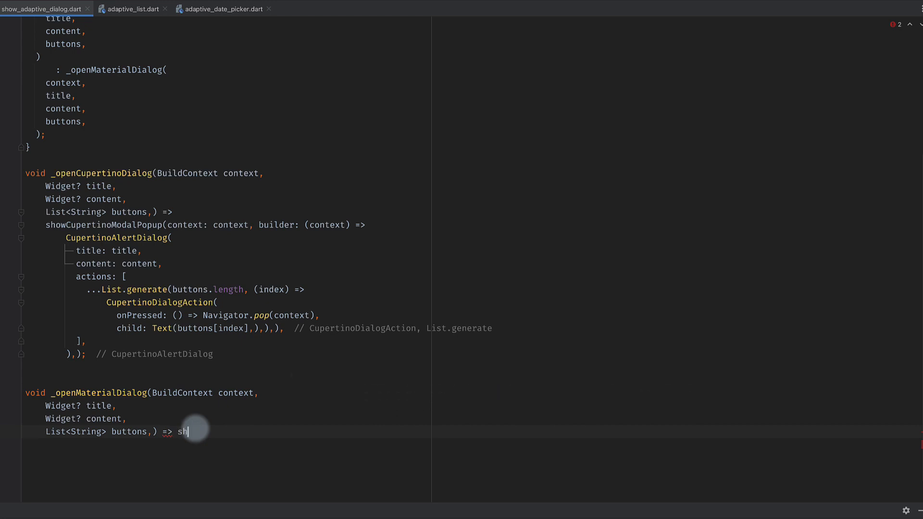
key("Tab")
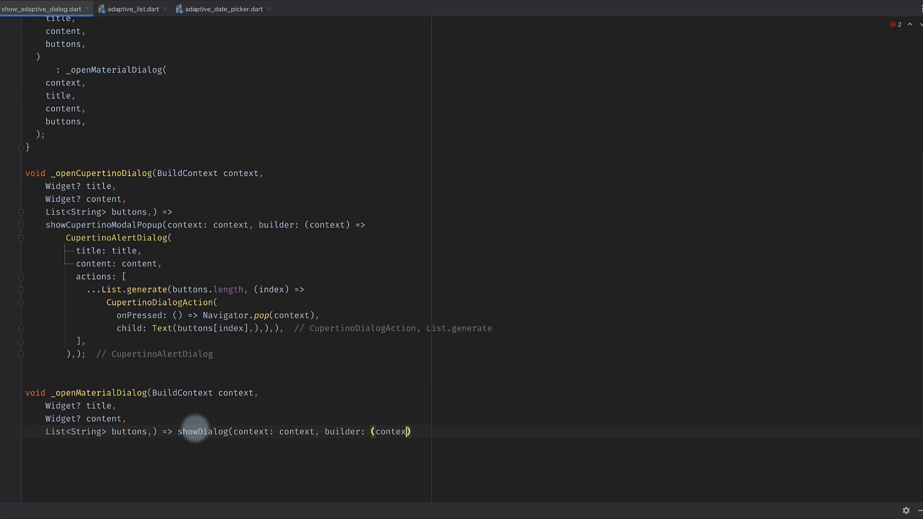
type("=> );")
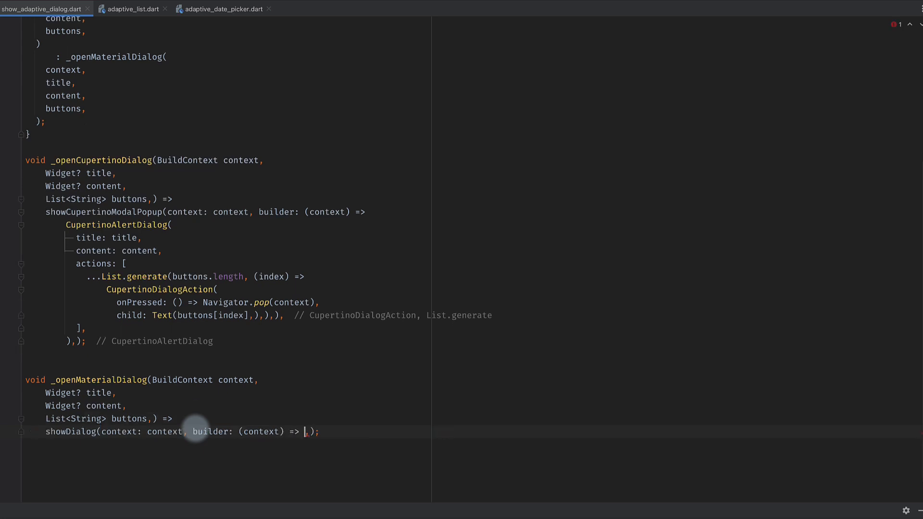
type("AlertDialog()")
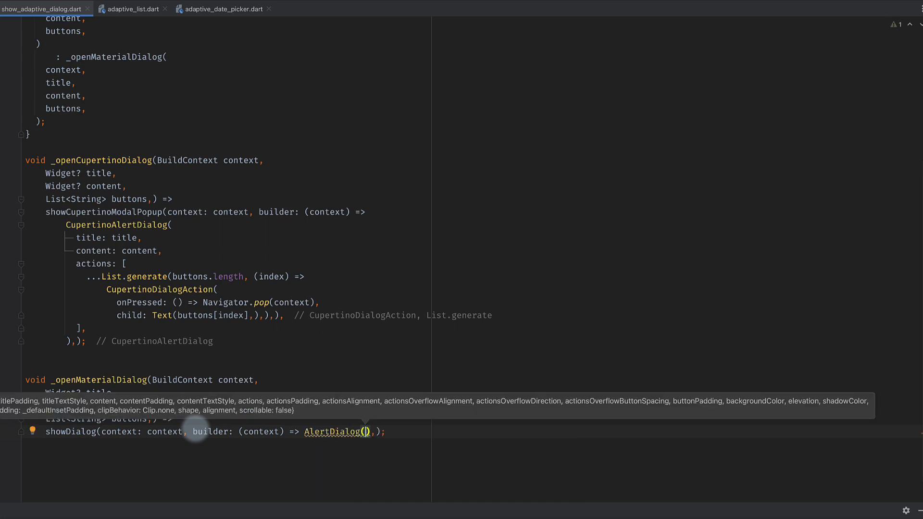
type("title: title,")
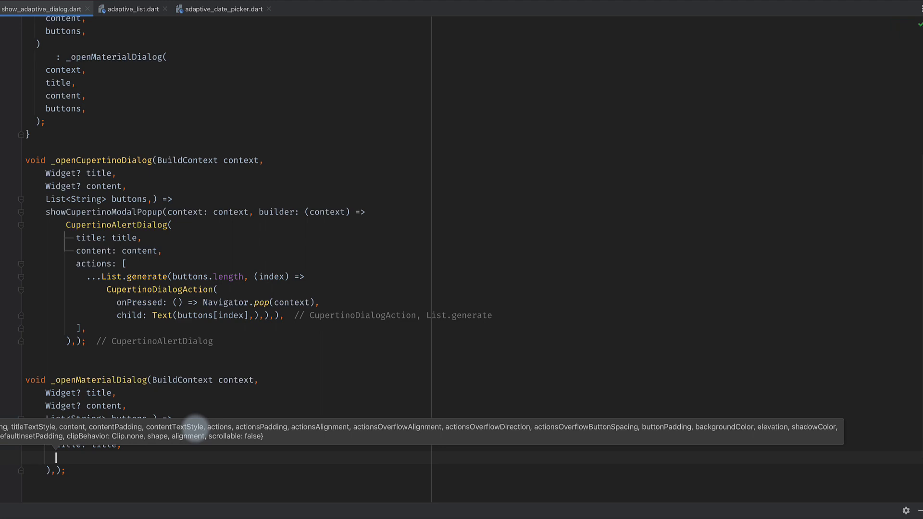
type("content: content,")
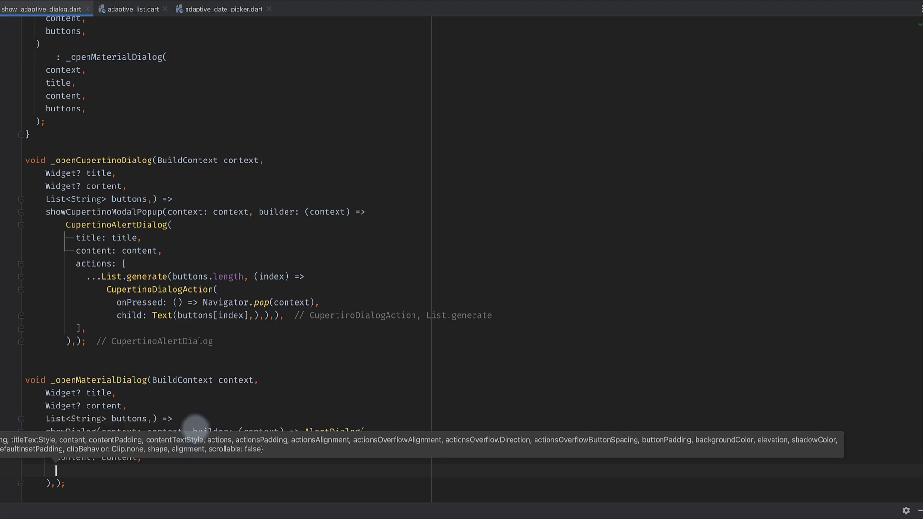
mouse_move(190, 414)
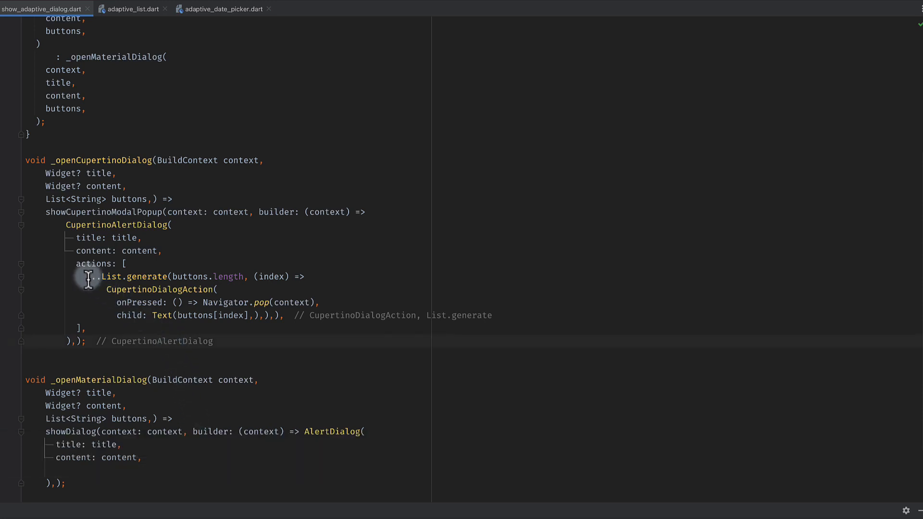
Step: Copy the generated actions list into AlertDialog and change each action to TextButton with child: Text(buttons[index])
left_click_drag(87, 277, 222, 374)
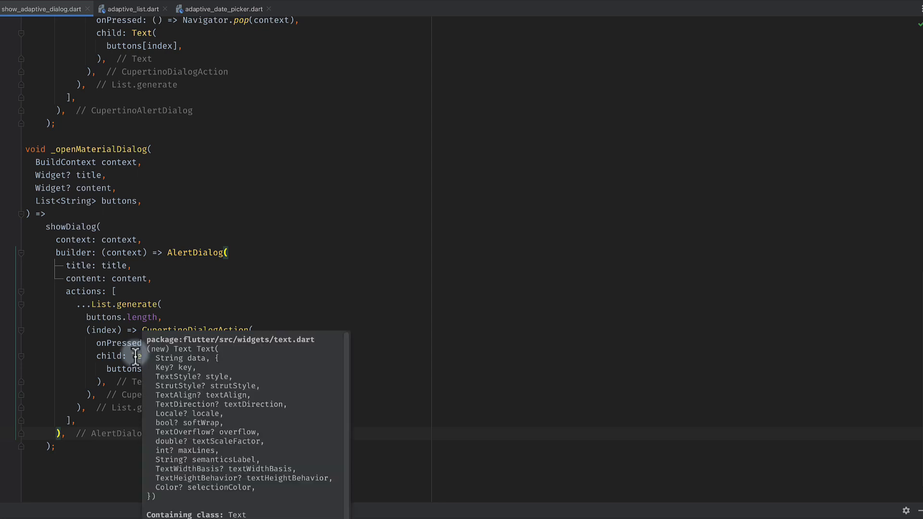
left_click(140, 355)
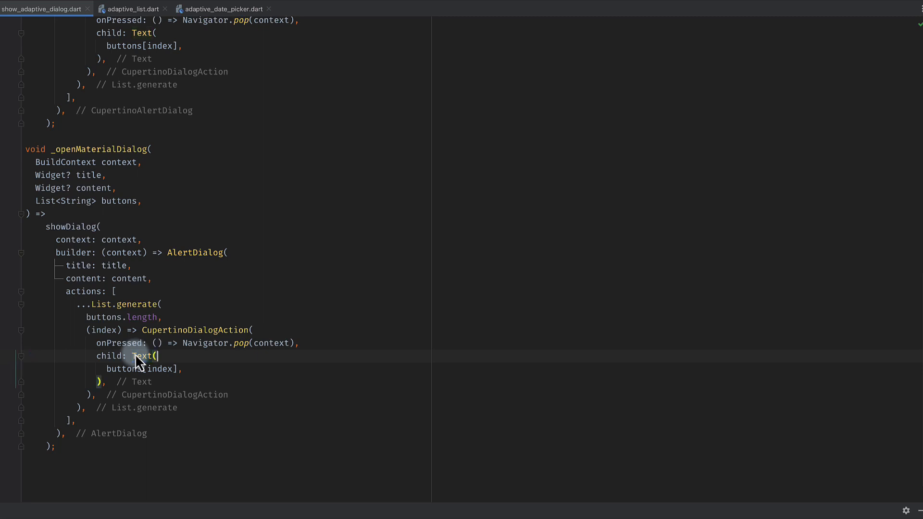
type("Button")
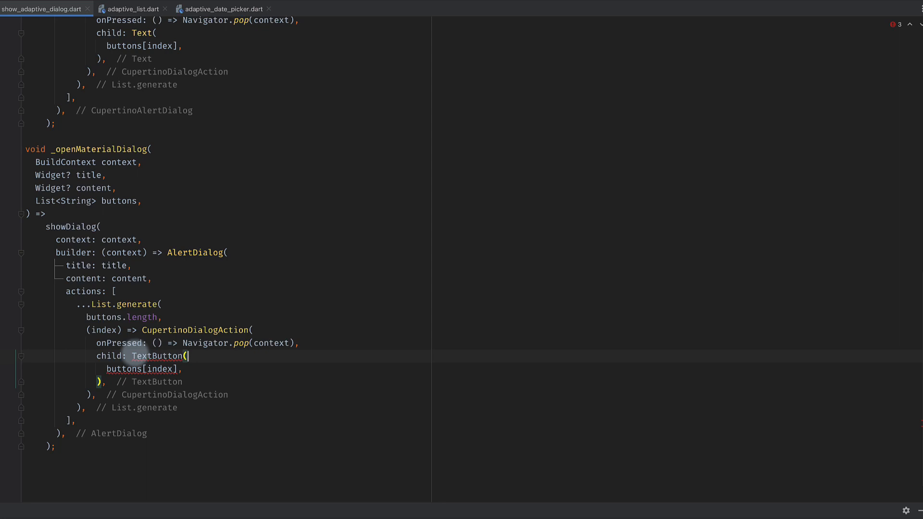
type("child:")
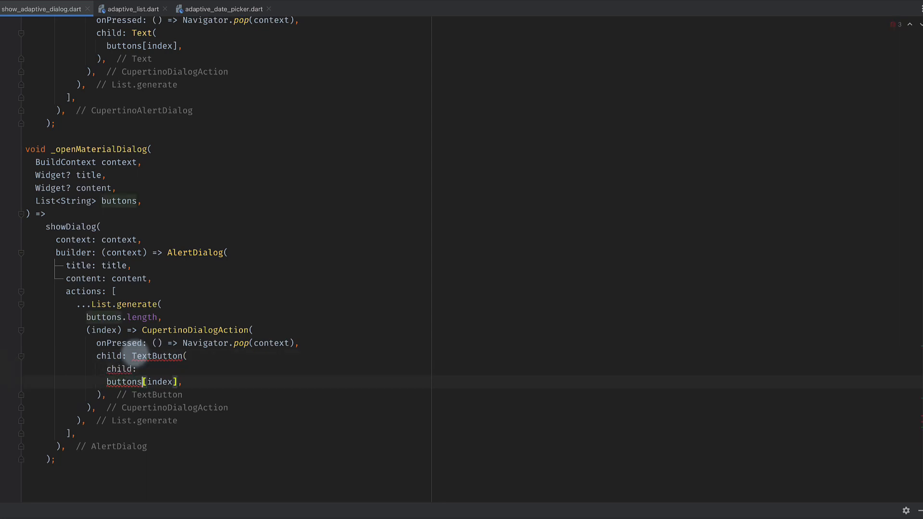
type("Text(buttons[index]),")
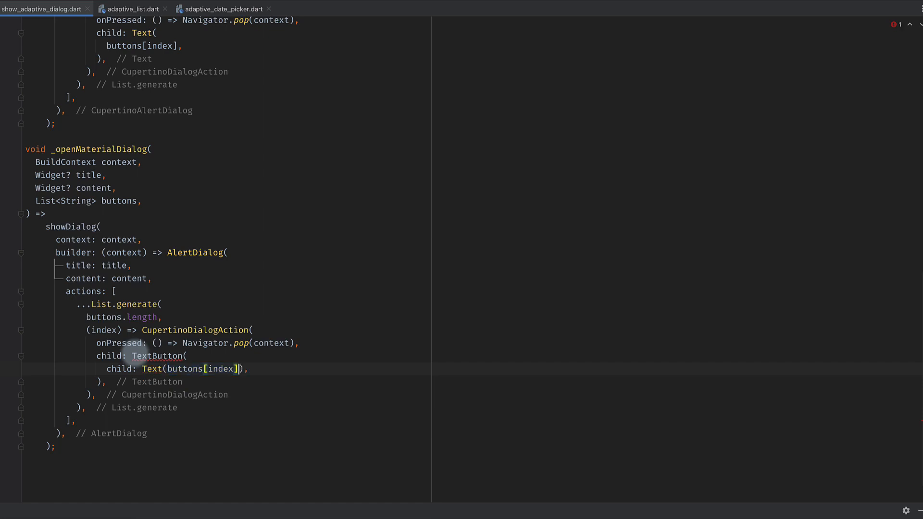
Step: Give each Material action onPressed: () => Navigator.pop(context) so it closes the dialog
type("onPressed: ,")
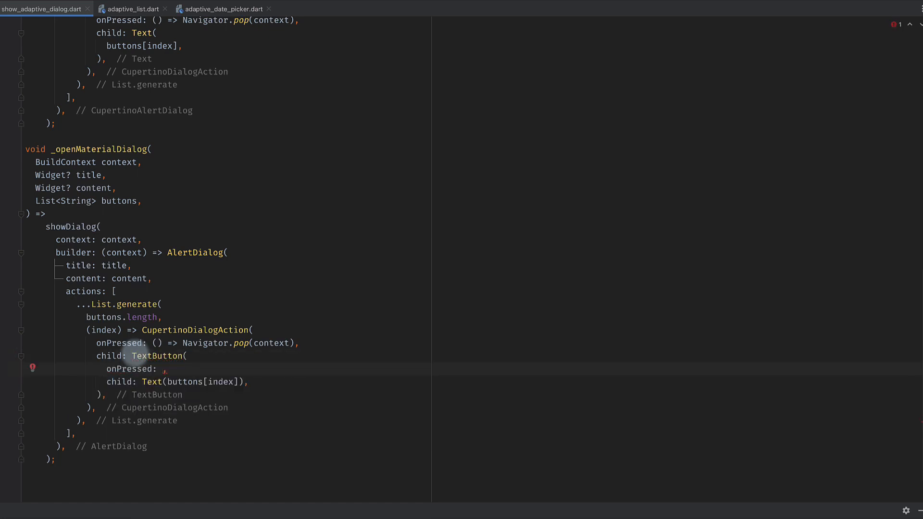
type("() => Navigator.popAndPushNamed(context")
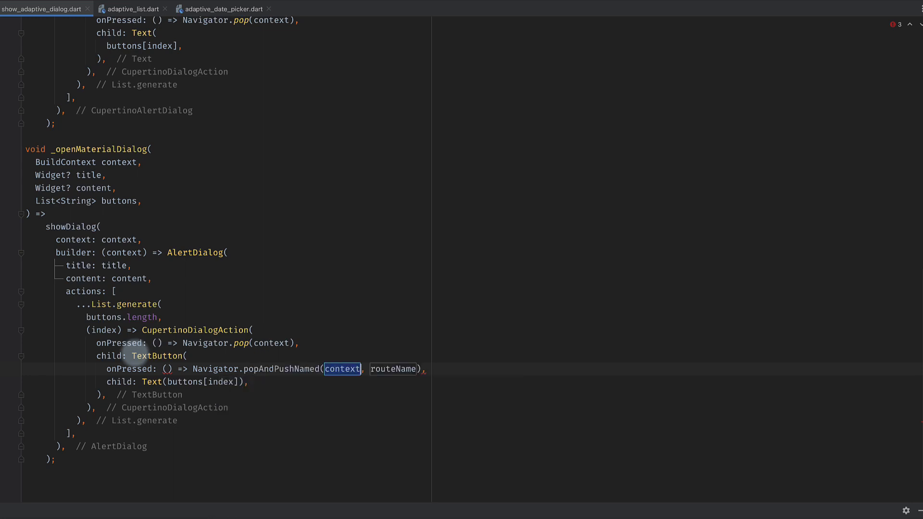
type("pop()")
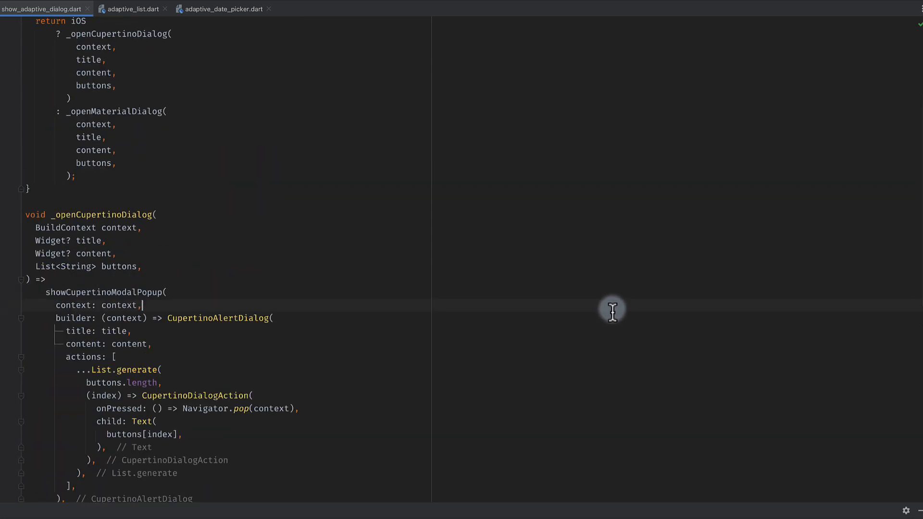
Step: Answer Yes in the Android AlertDialog to close it, then reopen the AlertDialog demo
scroll("down", 3)
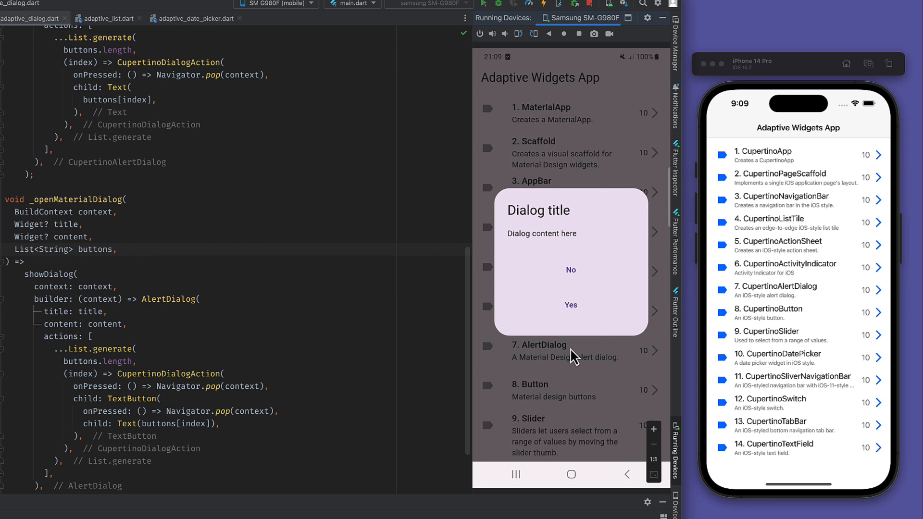
mouse_move(571, 277)
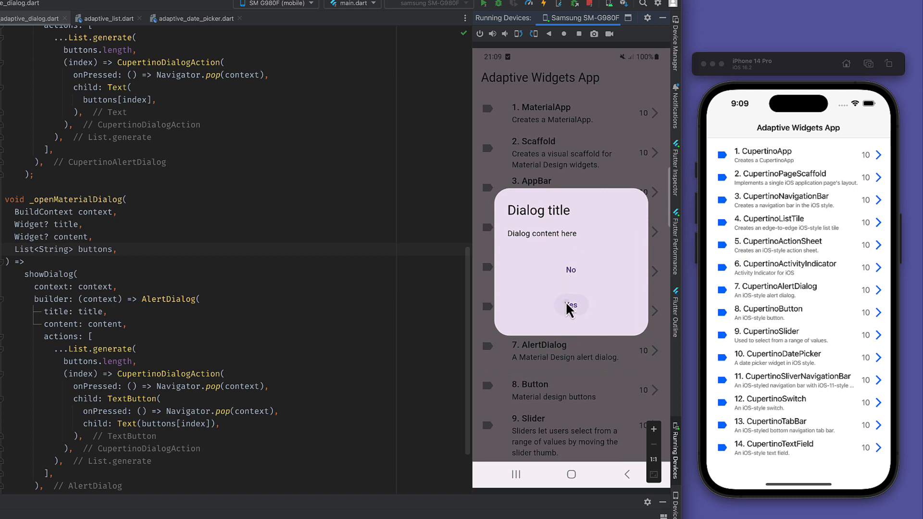
left_click(571, 305)
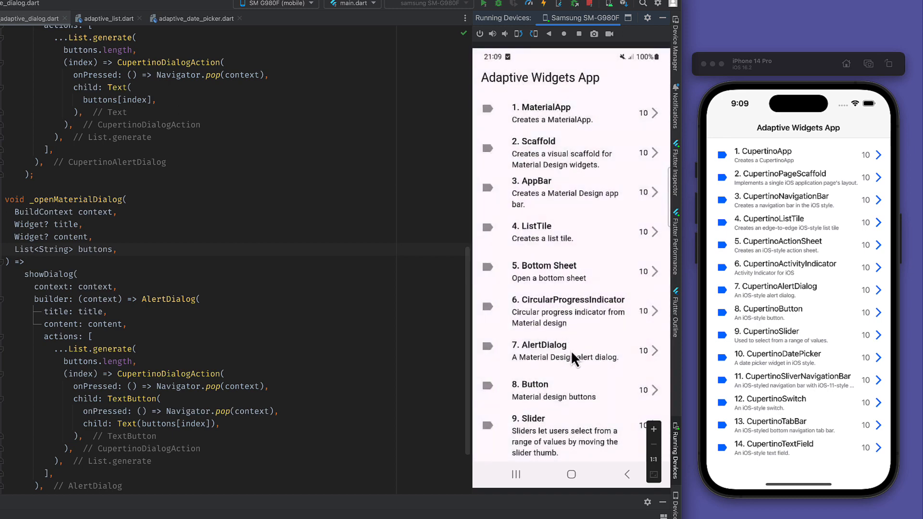
left_click(568, 350)
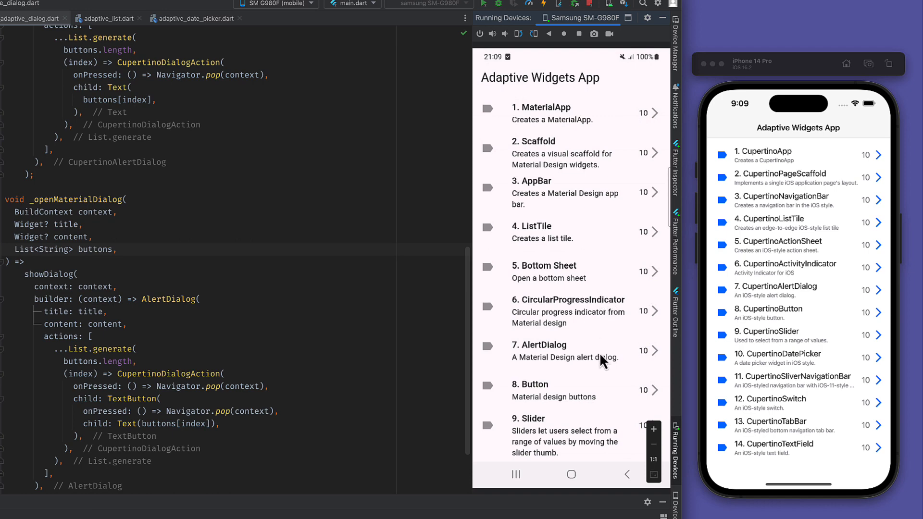
mouse_move(175, 382)
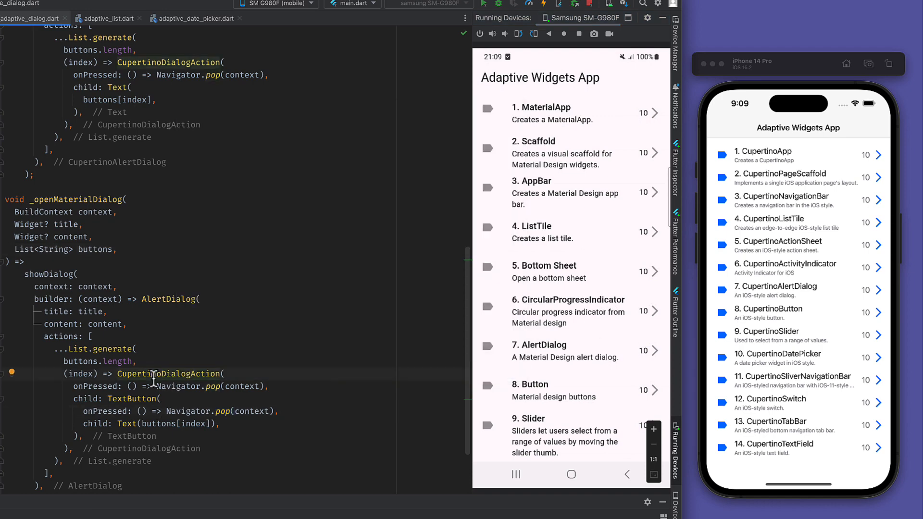
Step: Delete the nested TextButton lines and rename CupertinoDialogAction to TextButton, then reopen the Android dialog
scroll("down", 3)
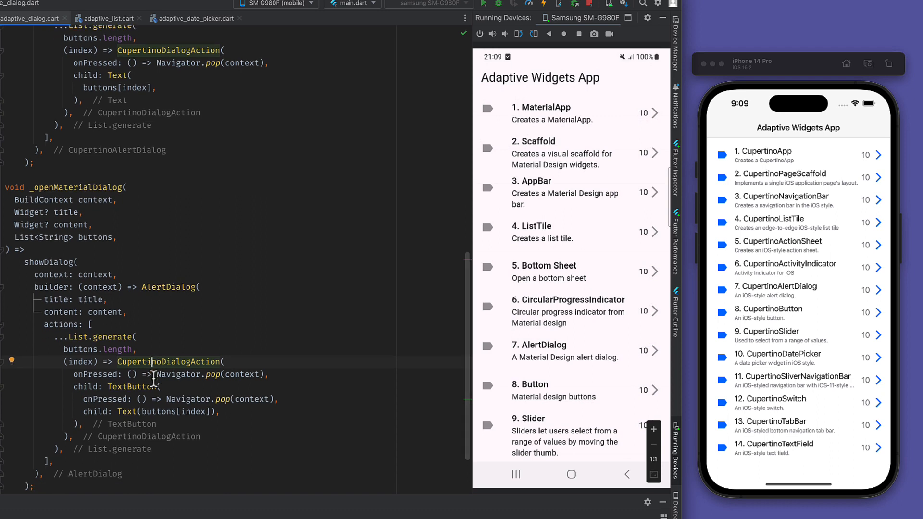
scroll("down", 3)
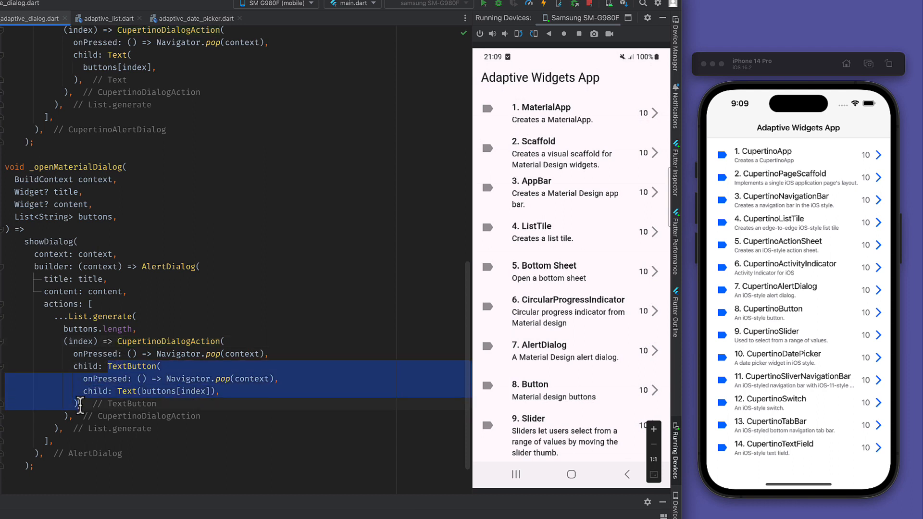
key("Delete")
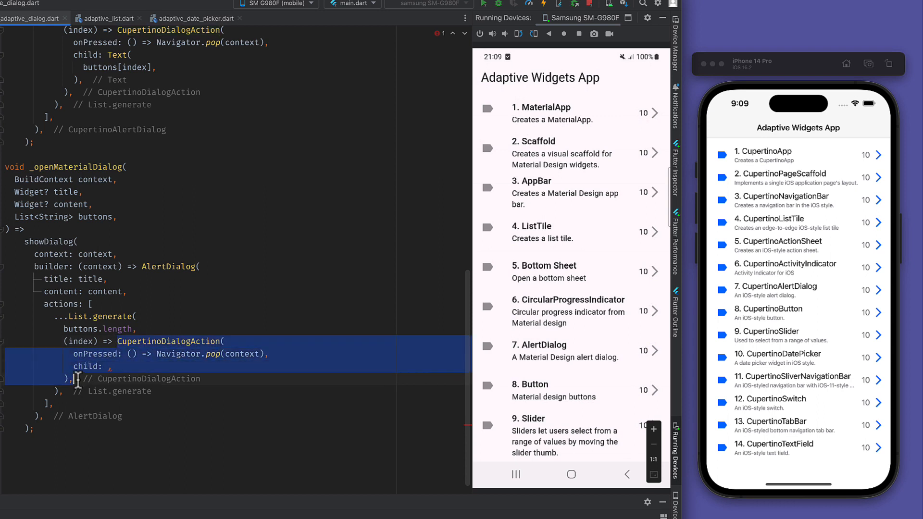
type("TextButton")
type("Text(buttons[index])")
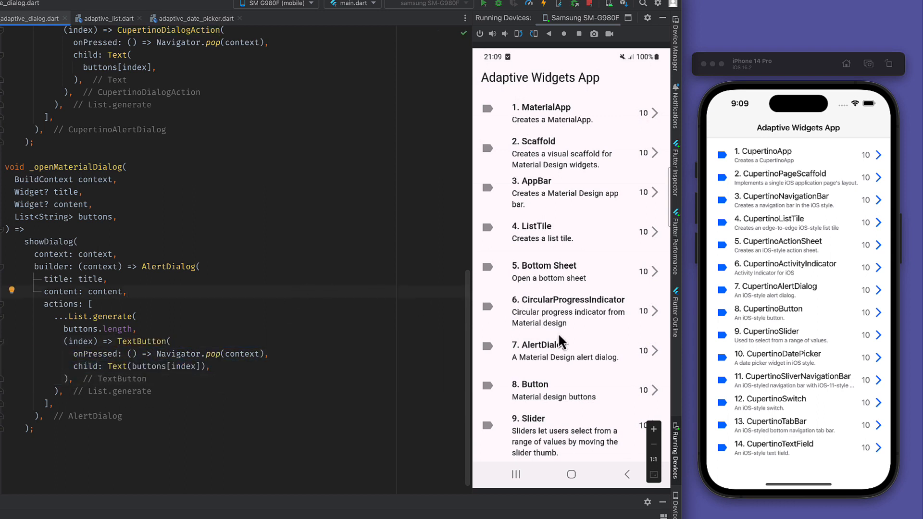
left_click(566, 351)
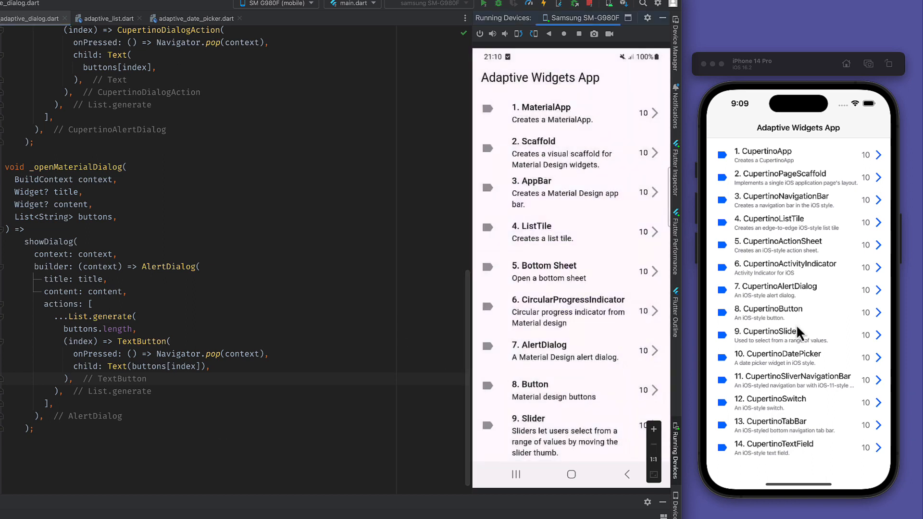
mouse_move(794, 306)
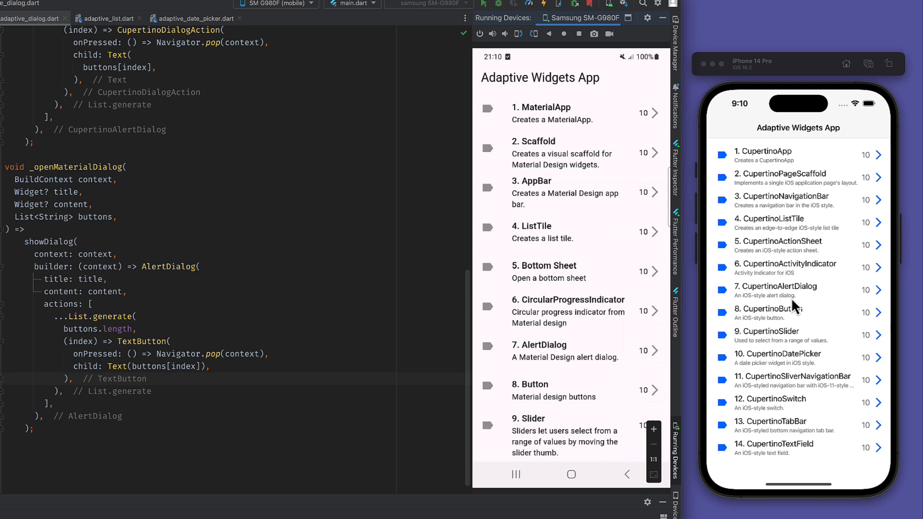
mouse_move(798, 296)
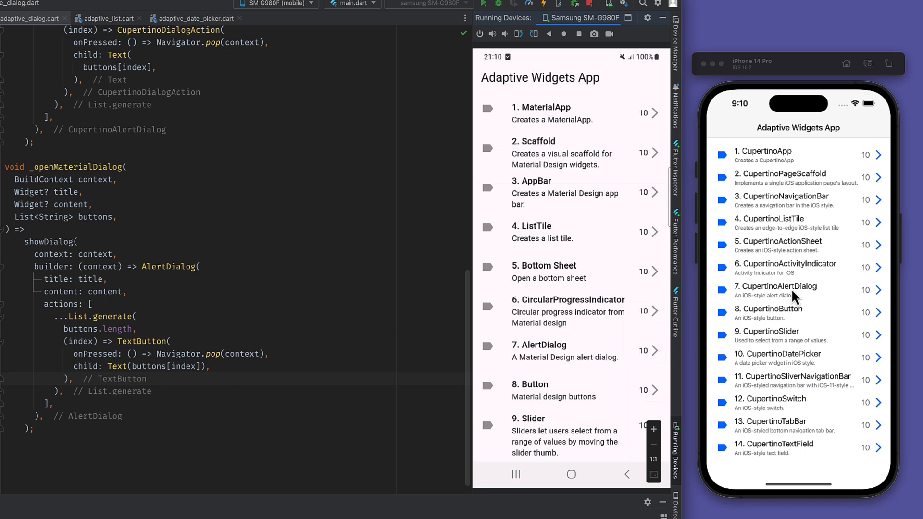
Step: Open 7. CupertinoAlertDialog on the iPhone simulator and check the TextButton dialog on Android
left_click(794, 290)
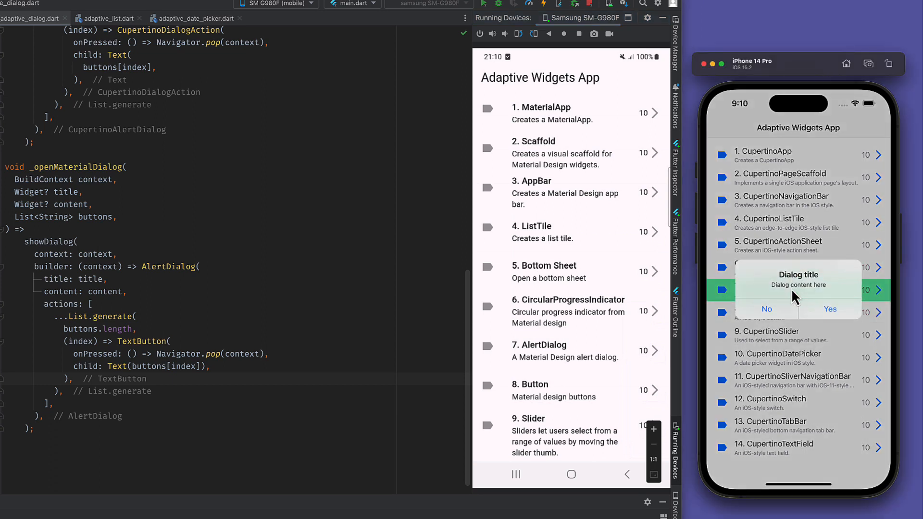
mouse_move(813, 361)
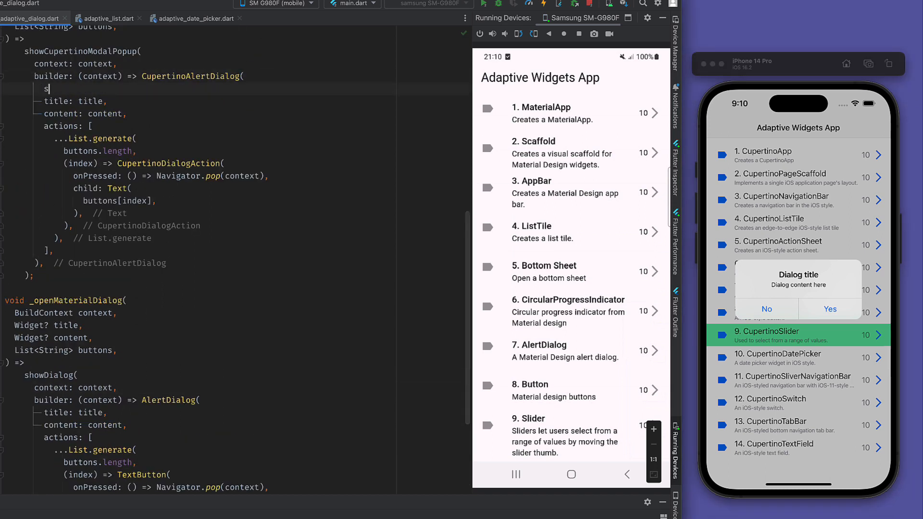
type("s")
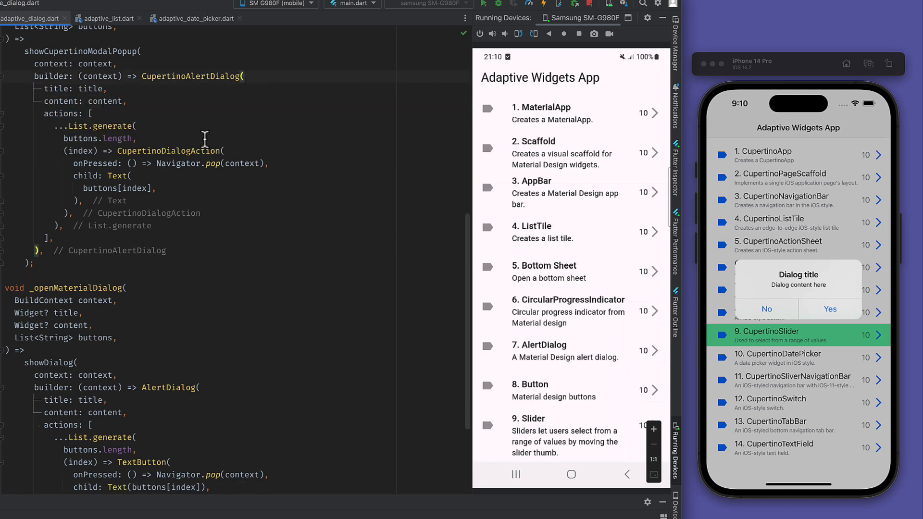
mouse_move(561, 357)
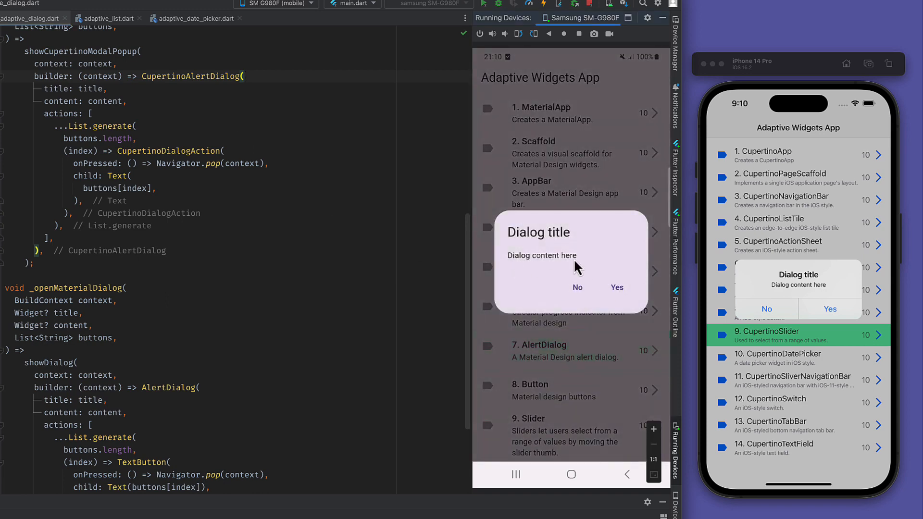
mouse_move(598, 353)
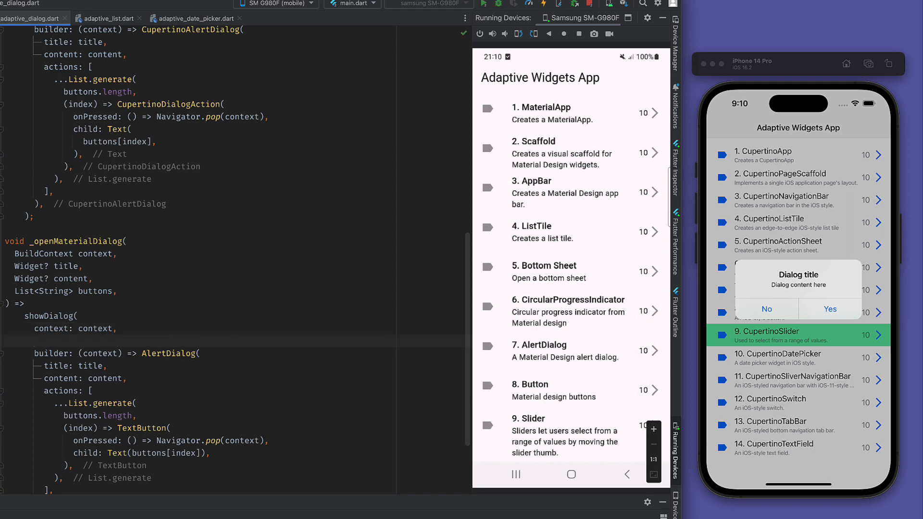
Step: Add barrierDismissible: false to the Material showDialog call
type("barrierDismissible: ,")
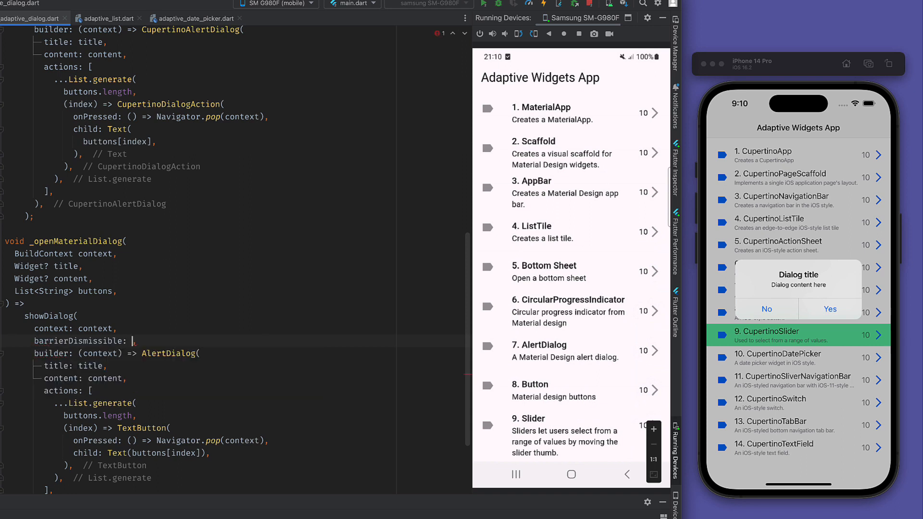
type("false")
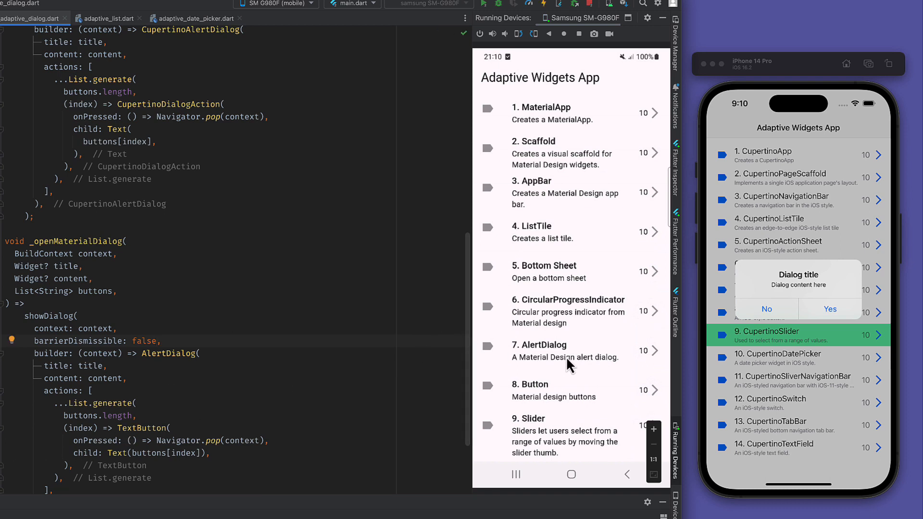
Step: Open the Android AlertDialog, confirm outside taps are ignored, answer No, then open the Cupertino dialog on iPhone
left_click(566, 350)
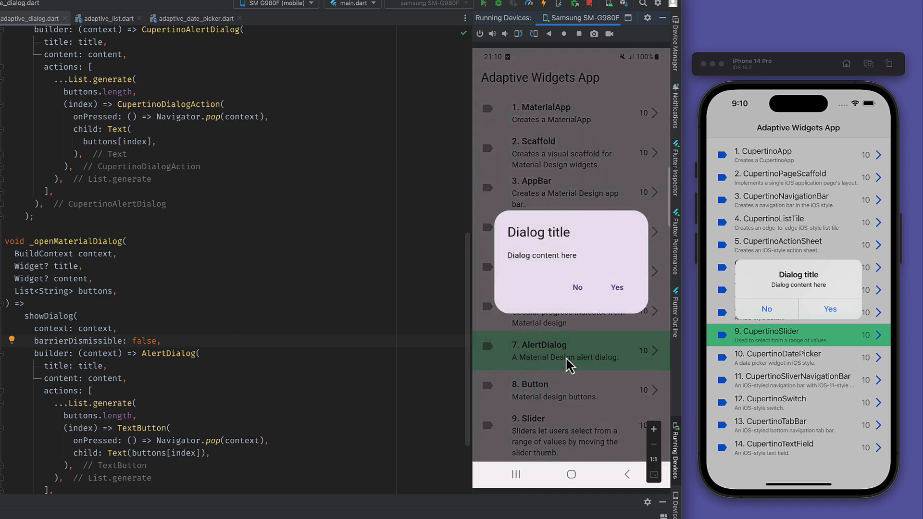
left_click(581, 390)
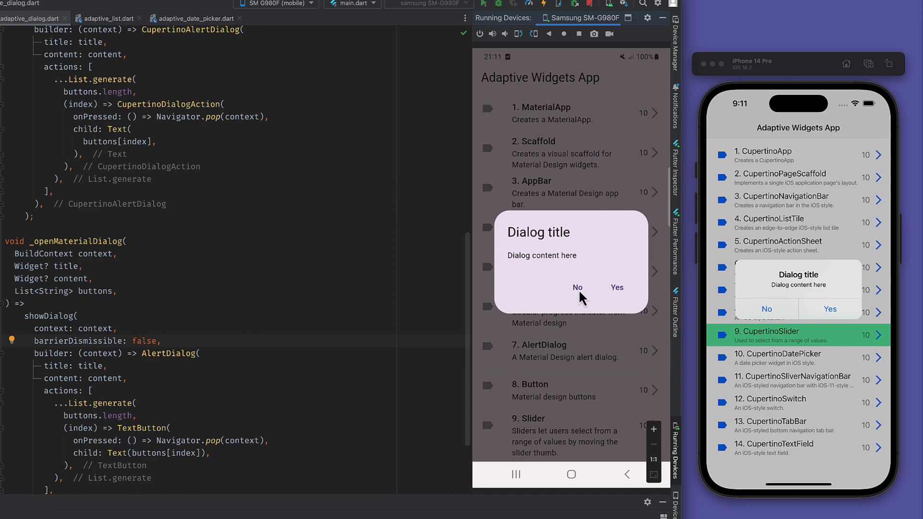
left_click(577, 287)
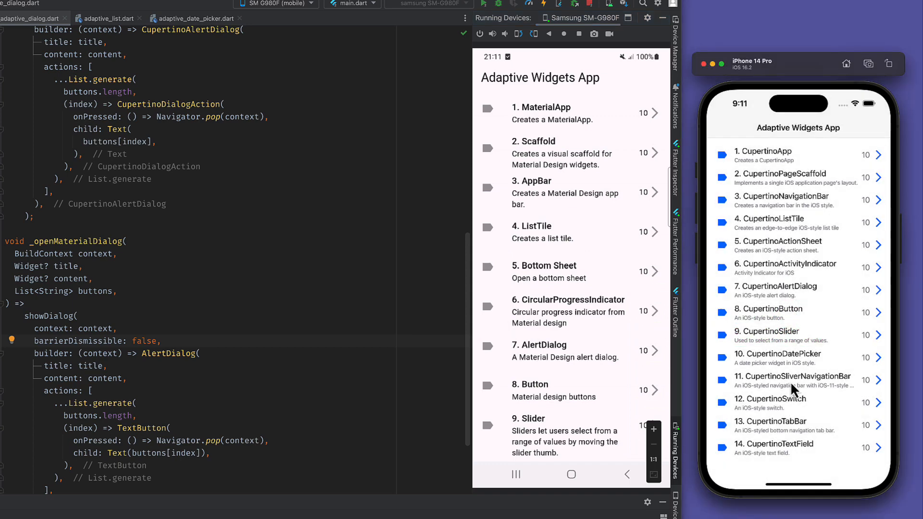
mouse_move(805, 352)
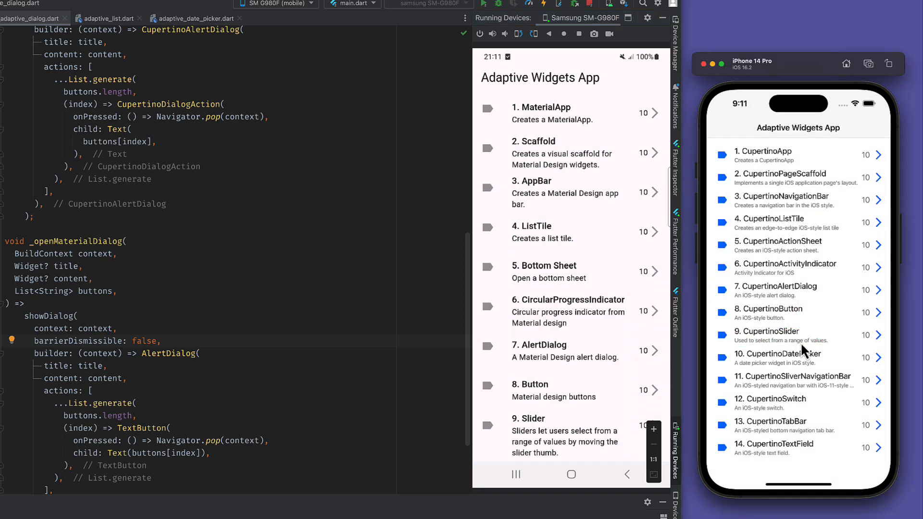
left_click(775, 290)
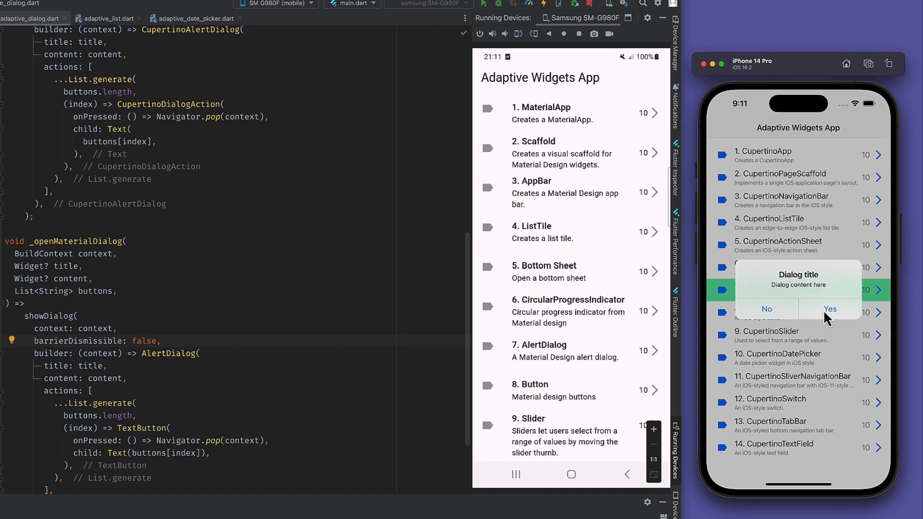
mouse_move(777, 303)
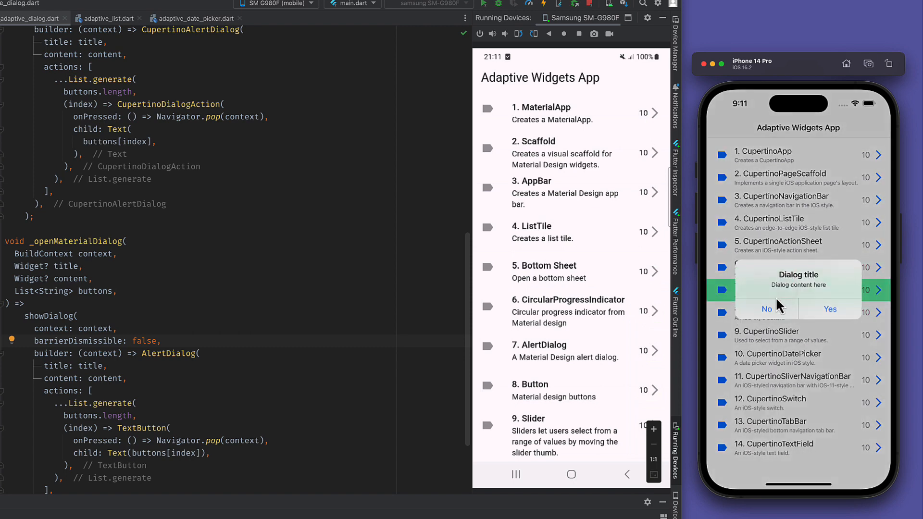
mouse_move(784, 302)
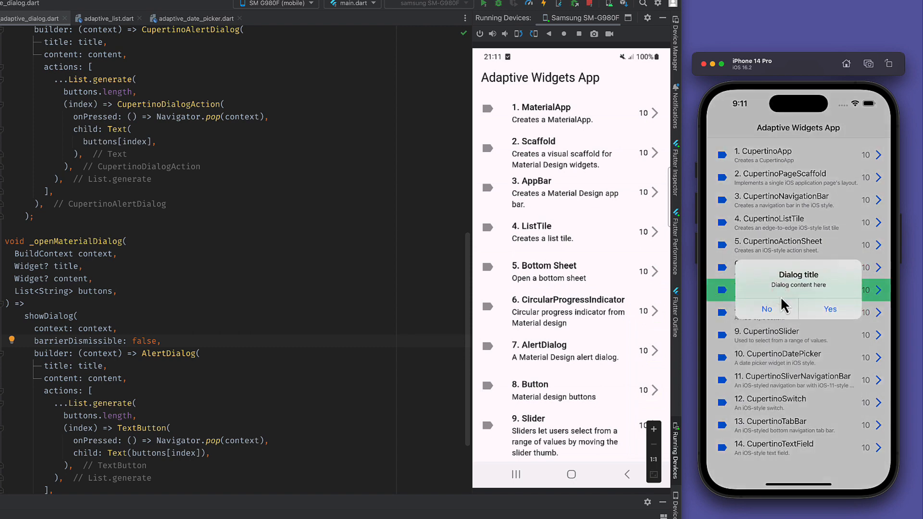
mouse_move(244, 337)
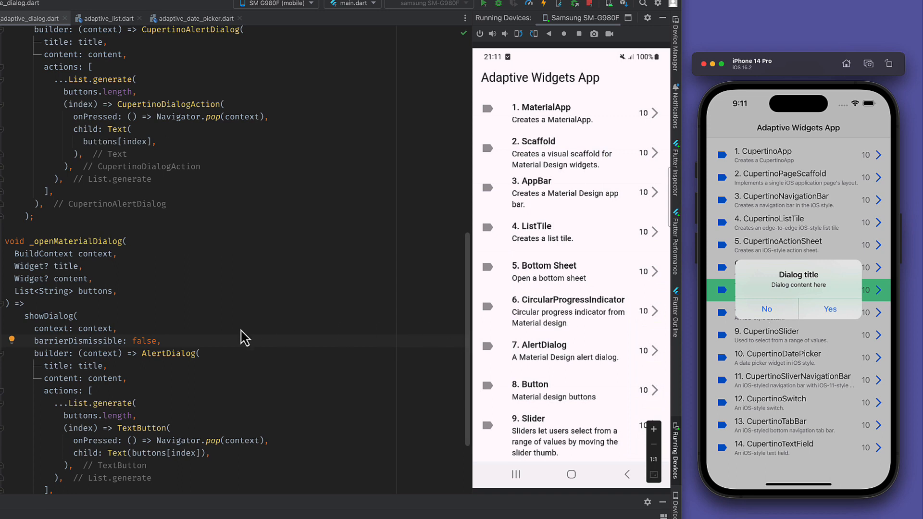